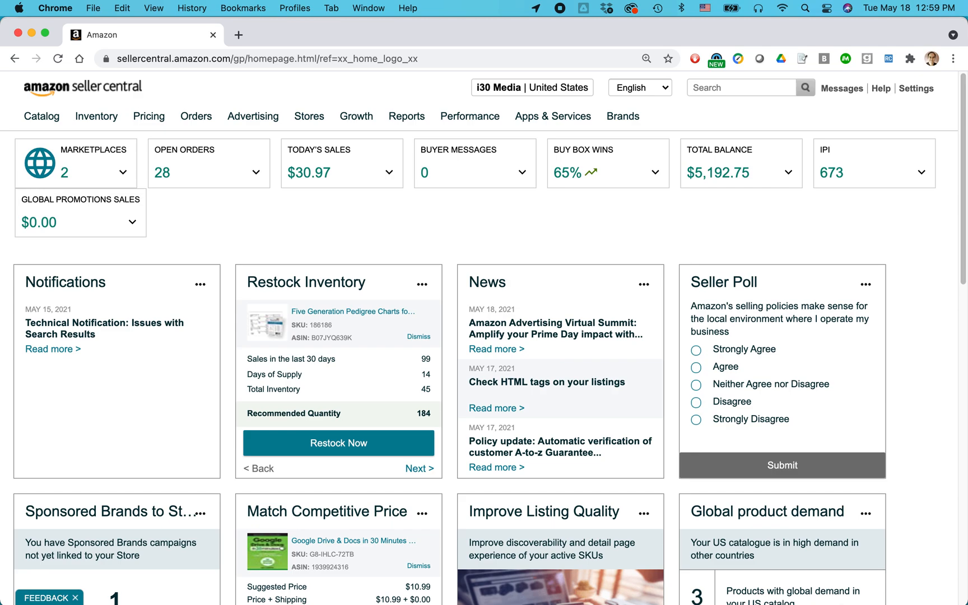
mouse_move(603, 223)
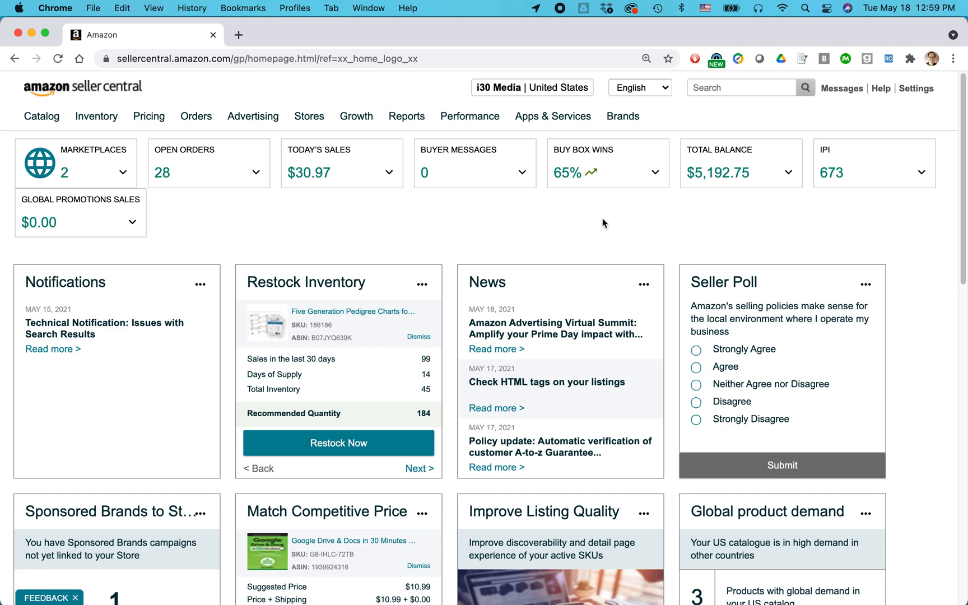
mouse_move(611, 223)
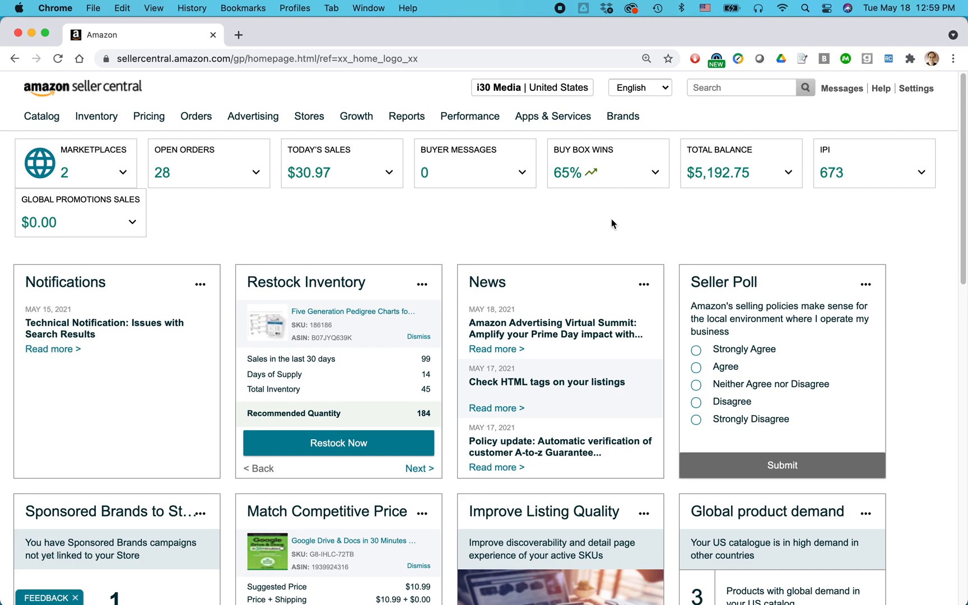
Step: Go to the Amazon-fulfilled inventory list and scroll through the 26 products
left_click(96, 117)
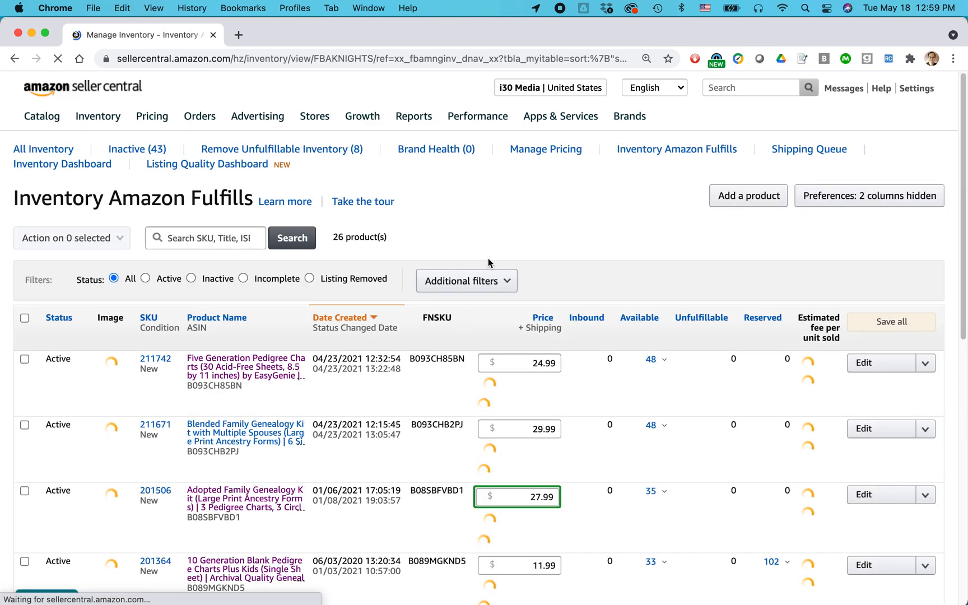
scroll("down", 3)
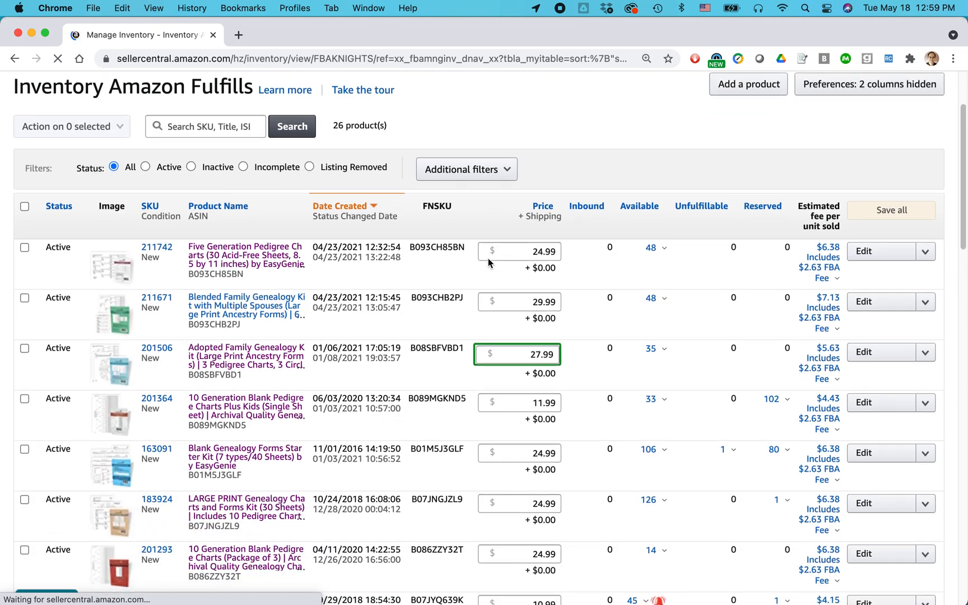
scroll("down", 3)
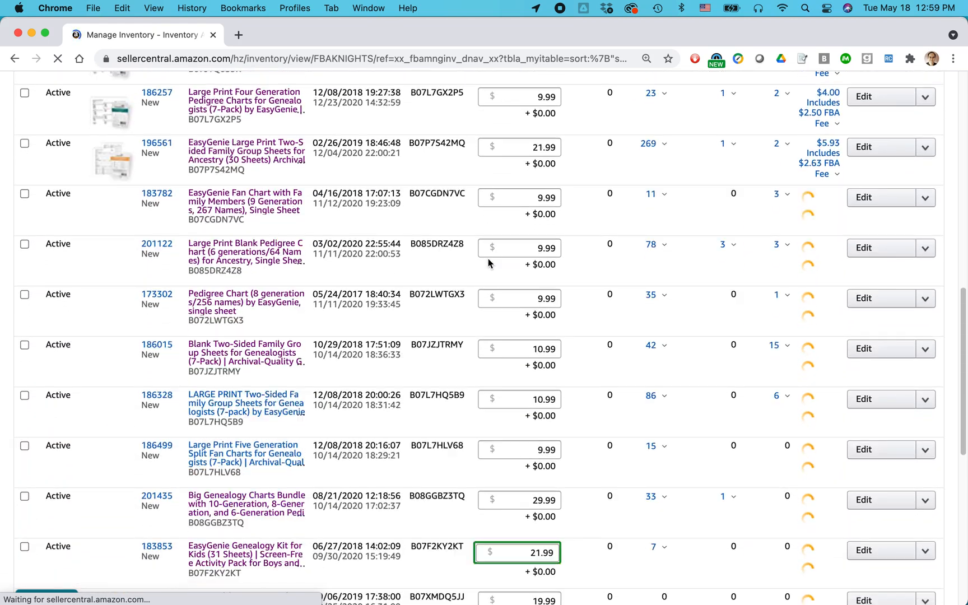
scroll("up", 3)
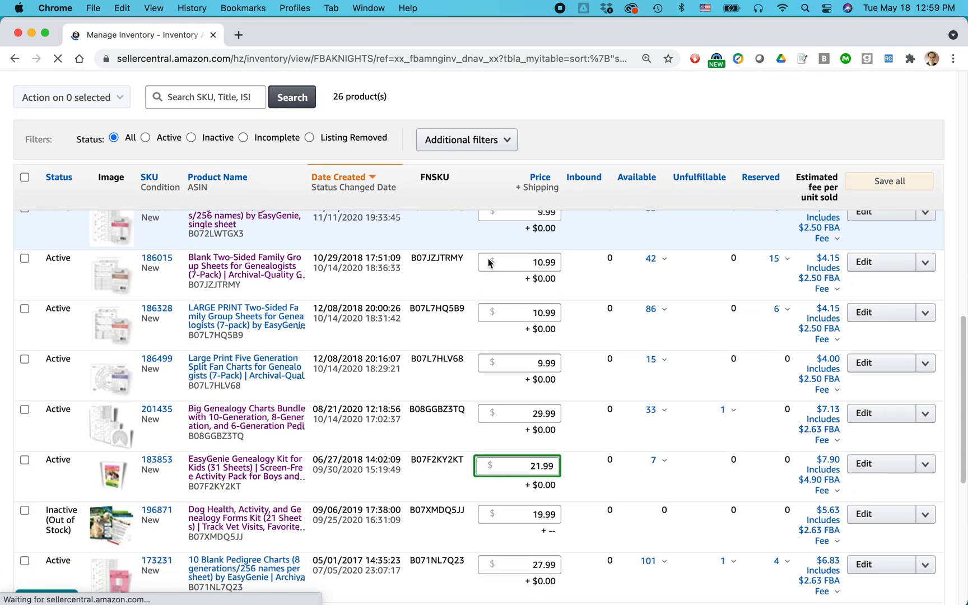
scroll("down", 3)
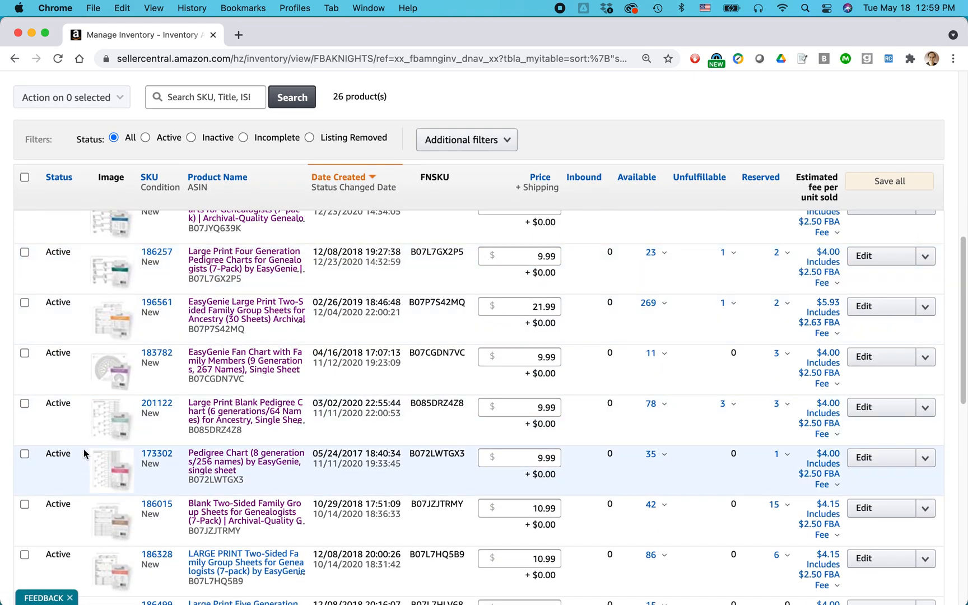
Step: Select the Large Print Blank Pedigree Chart (SKU 201122) row in the inventory list
left_click(25, 404)
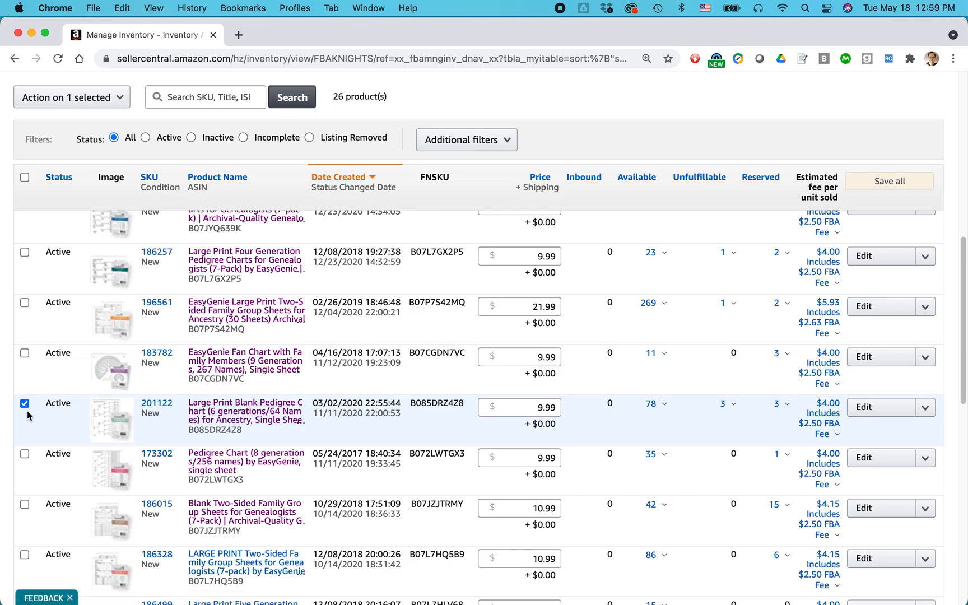
mouse_move(444, 423)
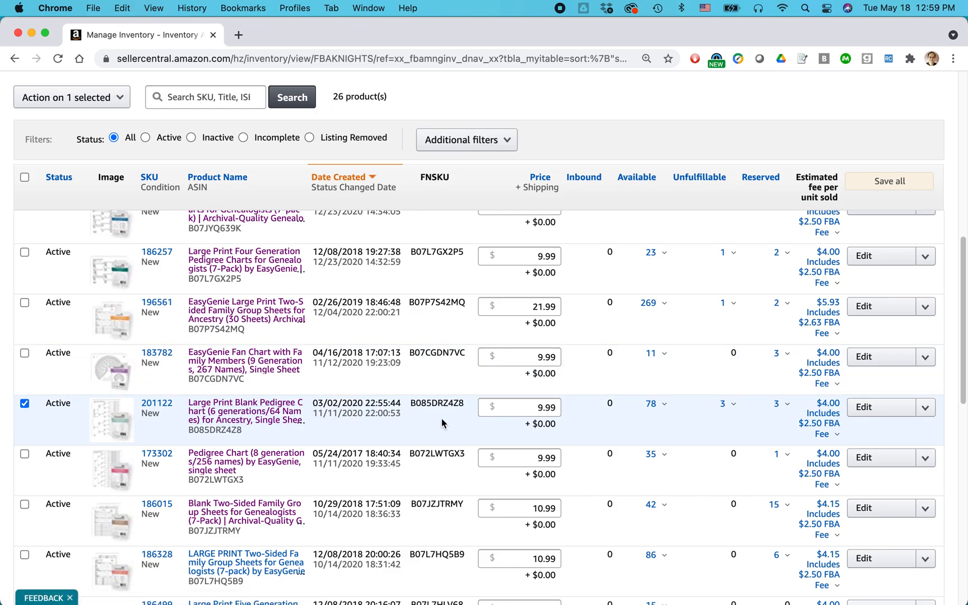
left_click(646, 58)
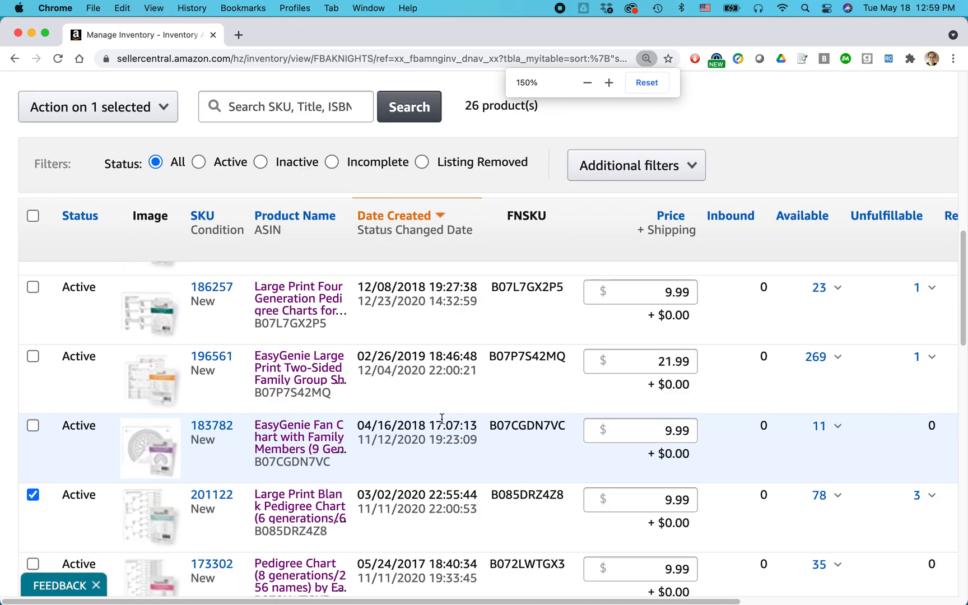
left_click(587, 81)
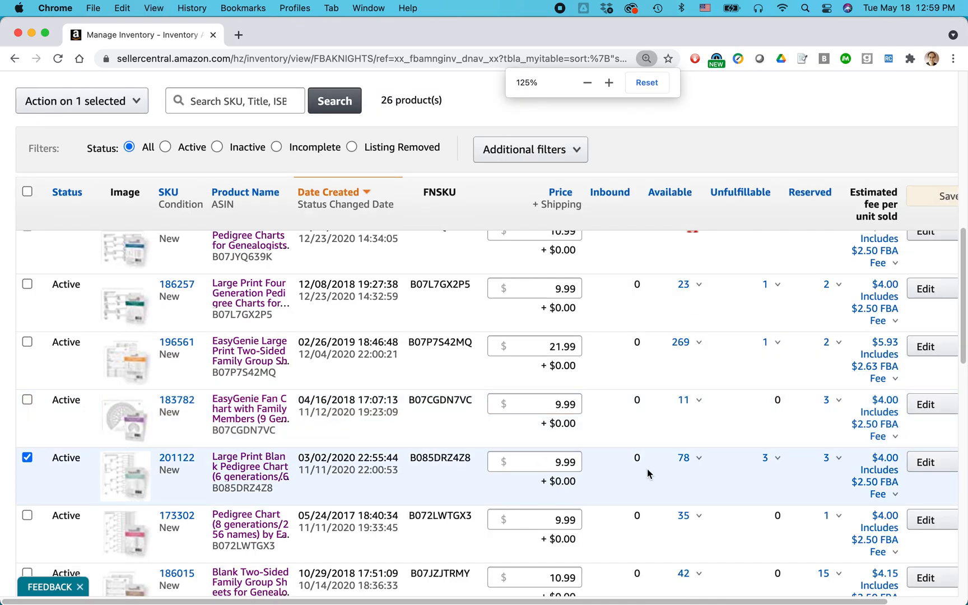
left_click(587, 82)
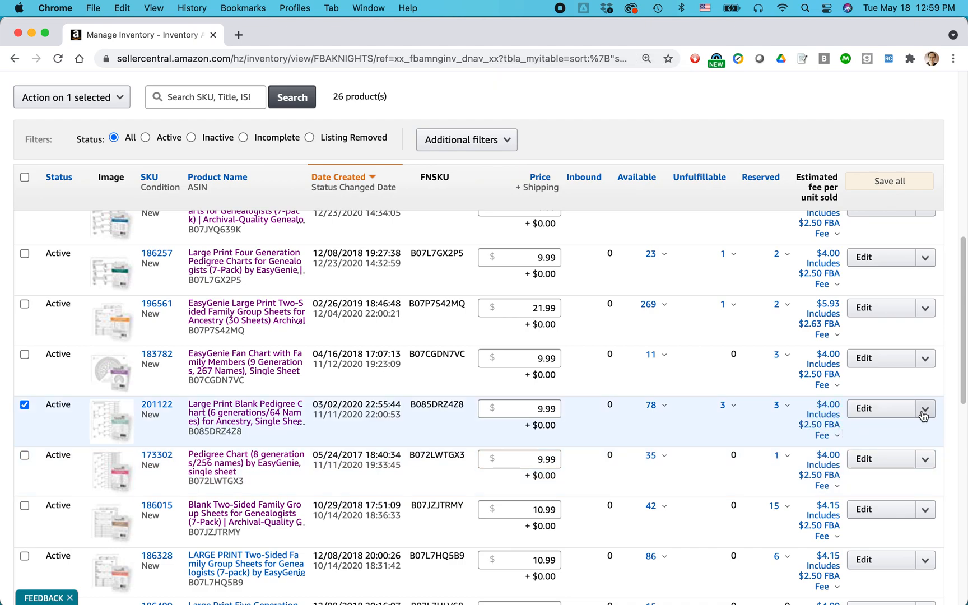
Step: Show the Edit actions dropdown for the pedigree chart row
left_click(924, 408)
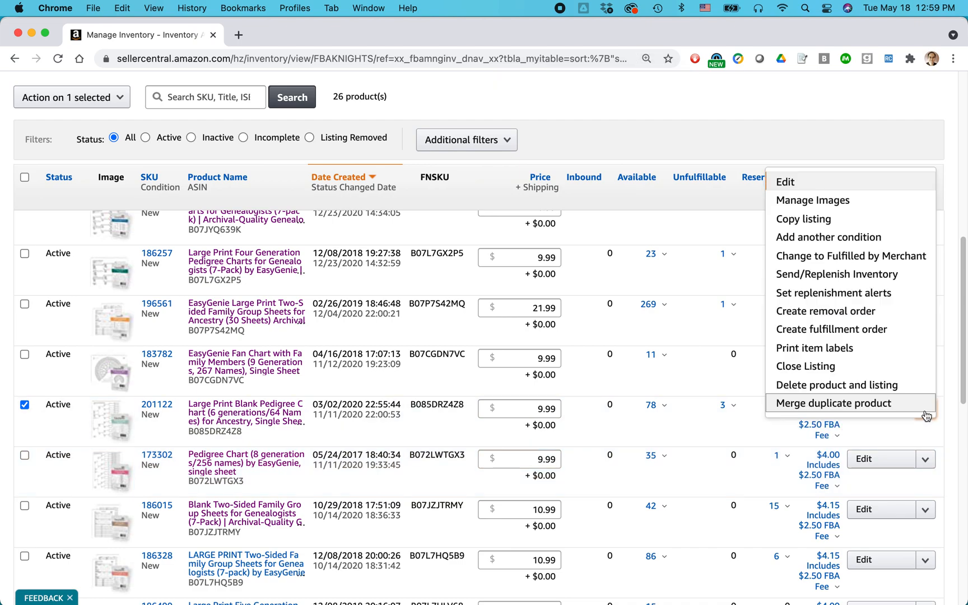
mouse_move(875, 276)
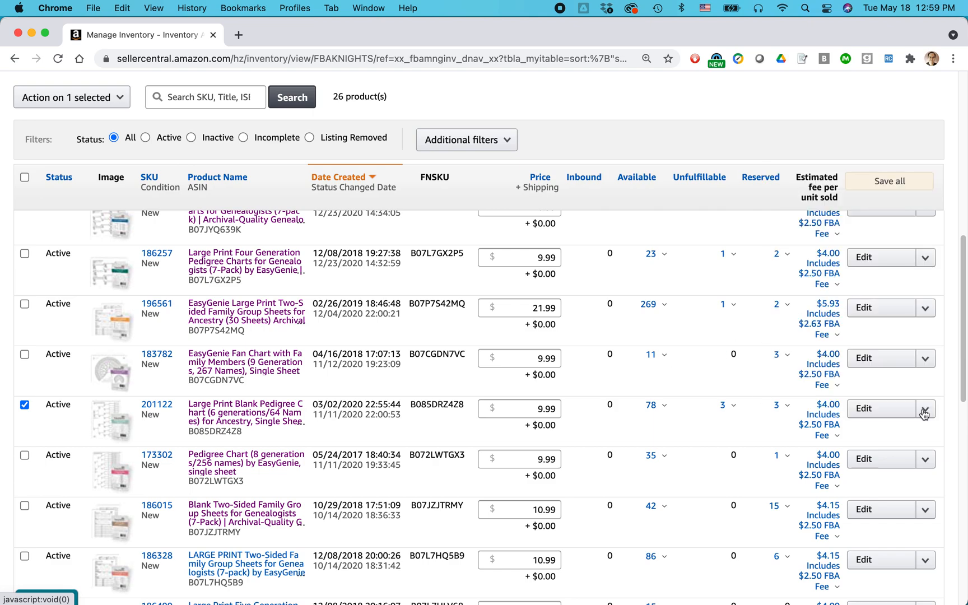
left_click(924, 408)
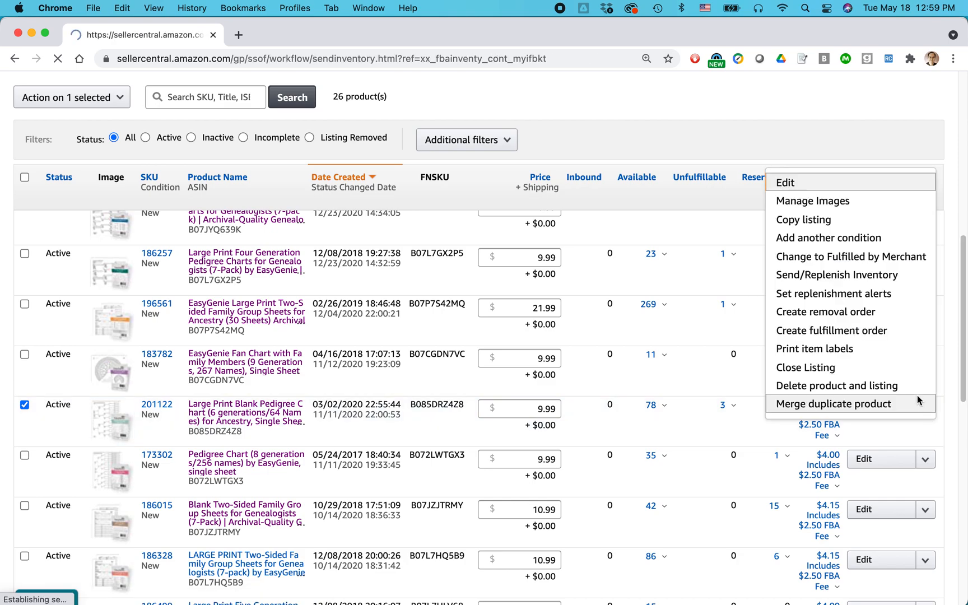
Step: Choose Send/Replenish Inventory to start the Send to Amazon workflow for the chart
left_click(831, 274)
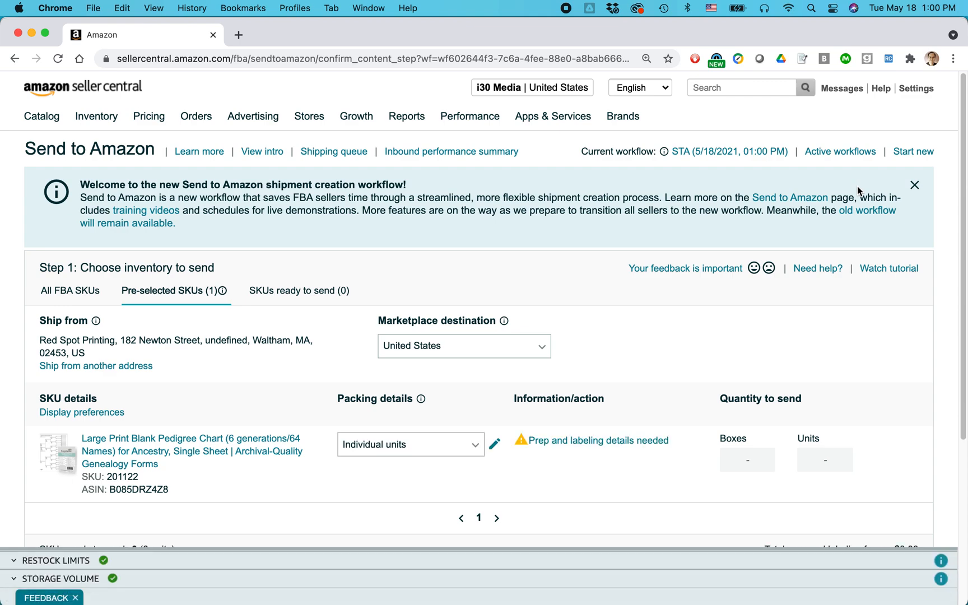
mouse_move(384, 253)
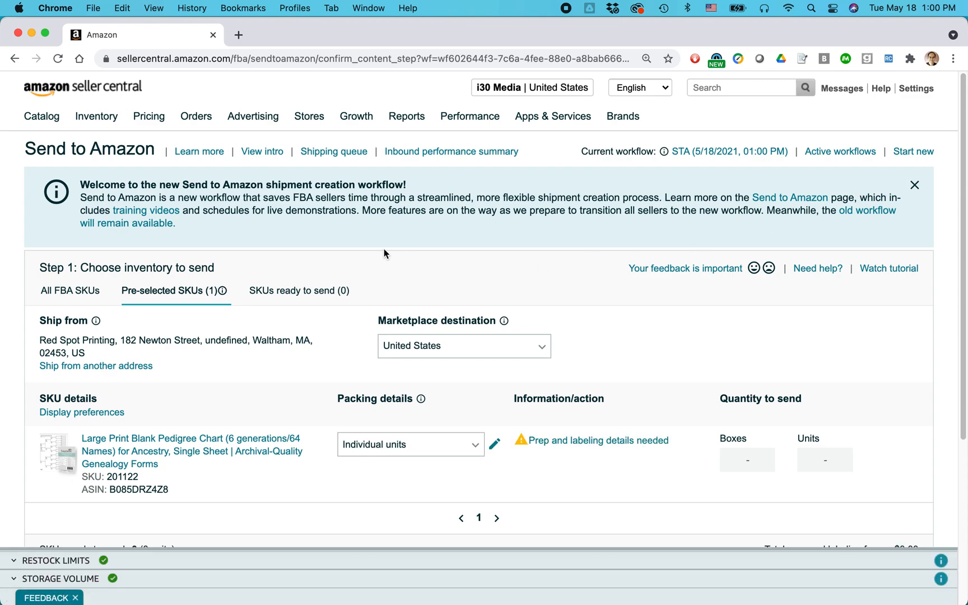
mouse_move(253, 214)
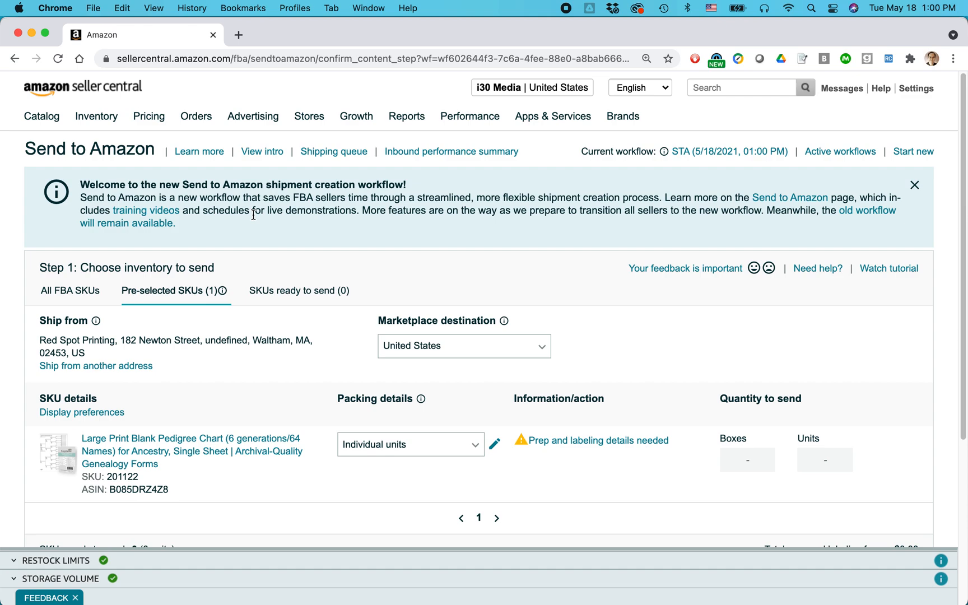
mouse_move(334, 200)
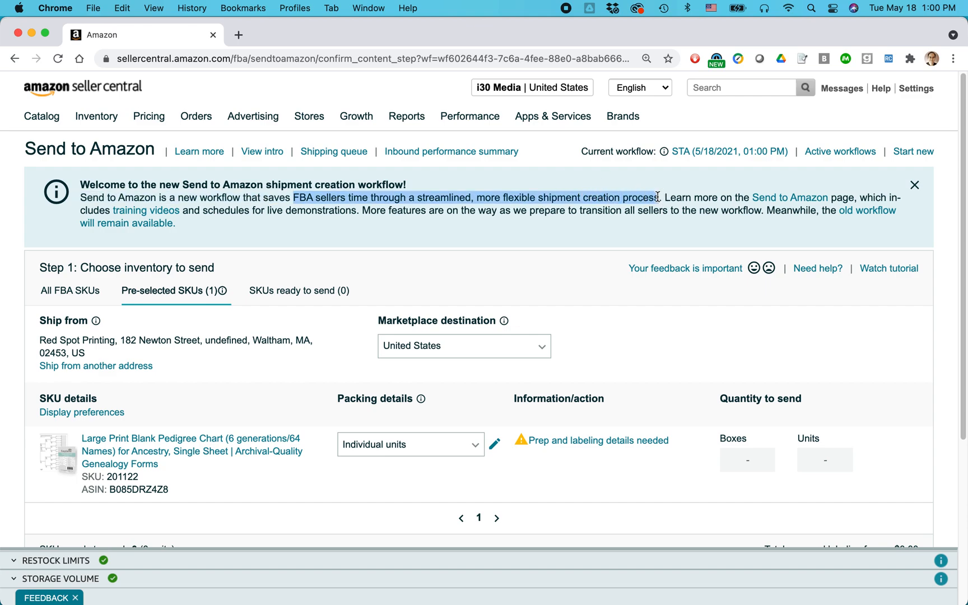
mouse_move(659, 228)
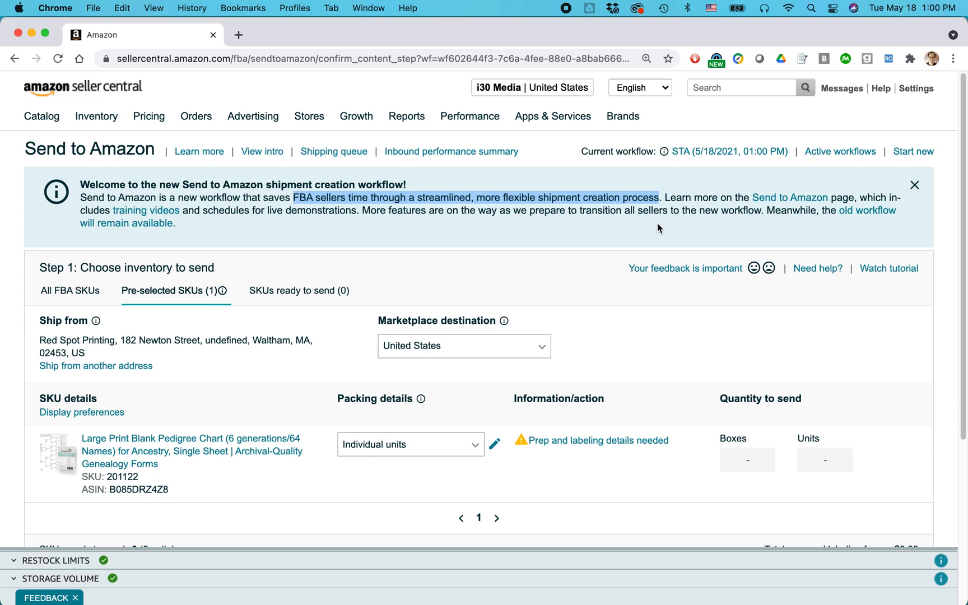
mouse_move(916, 188)
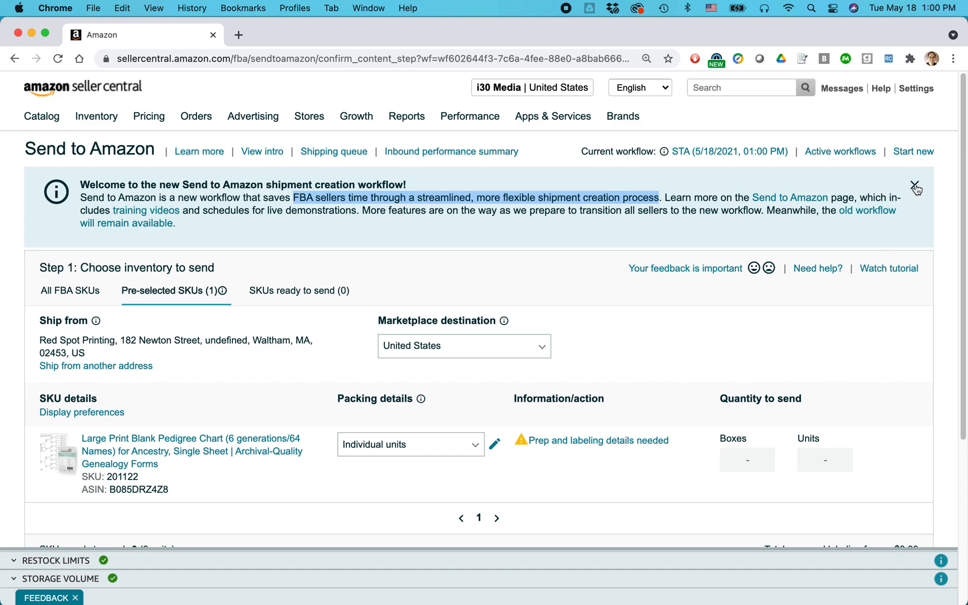
Step: Dismiss the welcome notice about the new Send to Amazon workflow
left_click(916, 187)
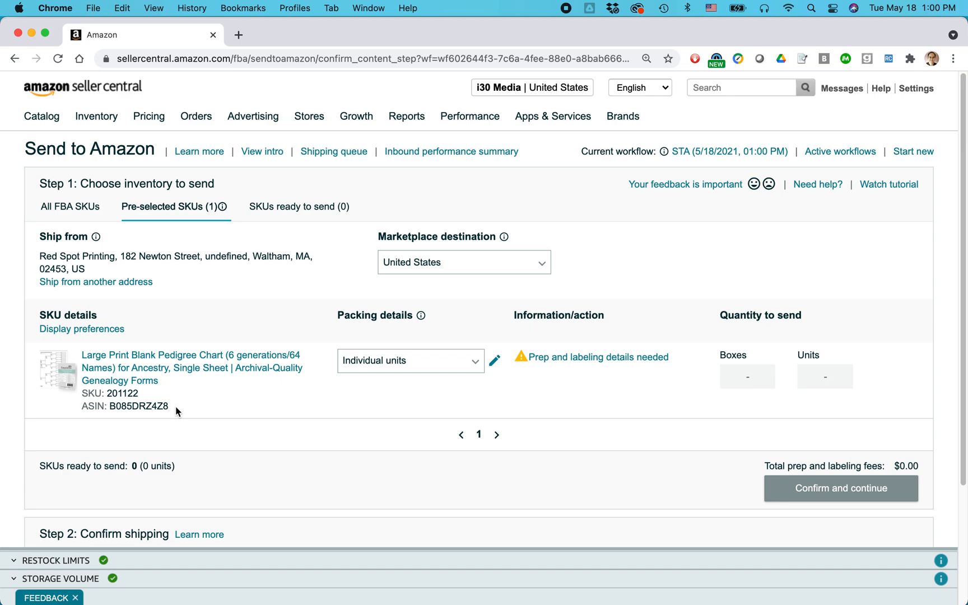
mouse_move(217, 405)
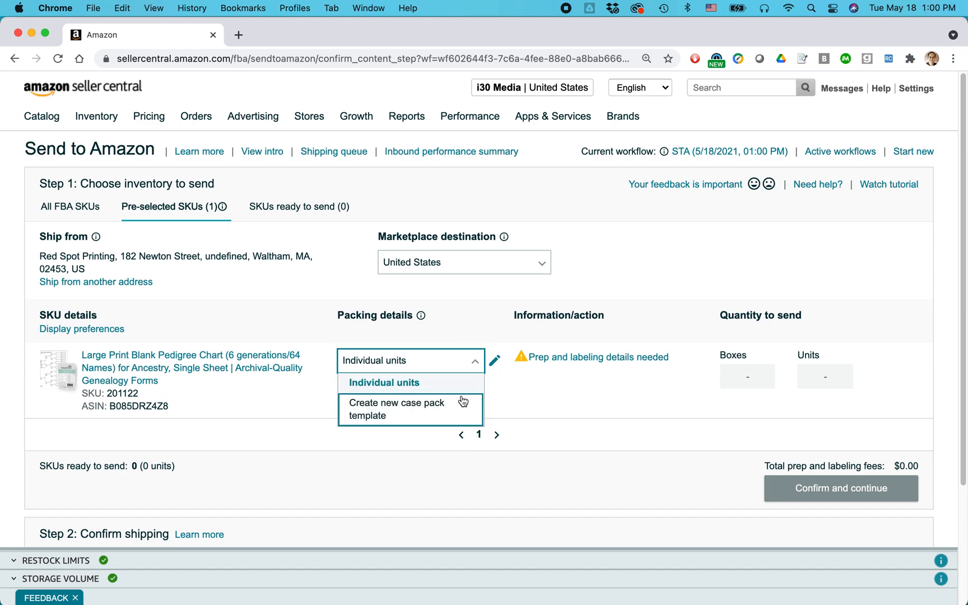
mouse_move(469, 299)
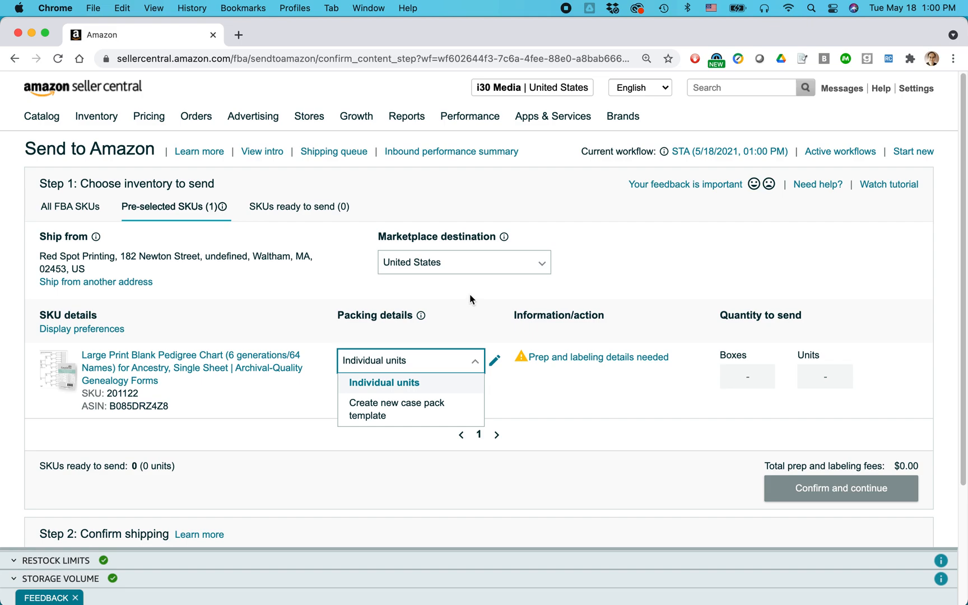
Step: Review the Individual units packing template and keep 'No prep needed' for each unit
left_click(383, 382)
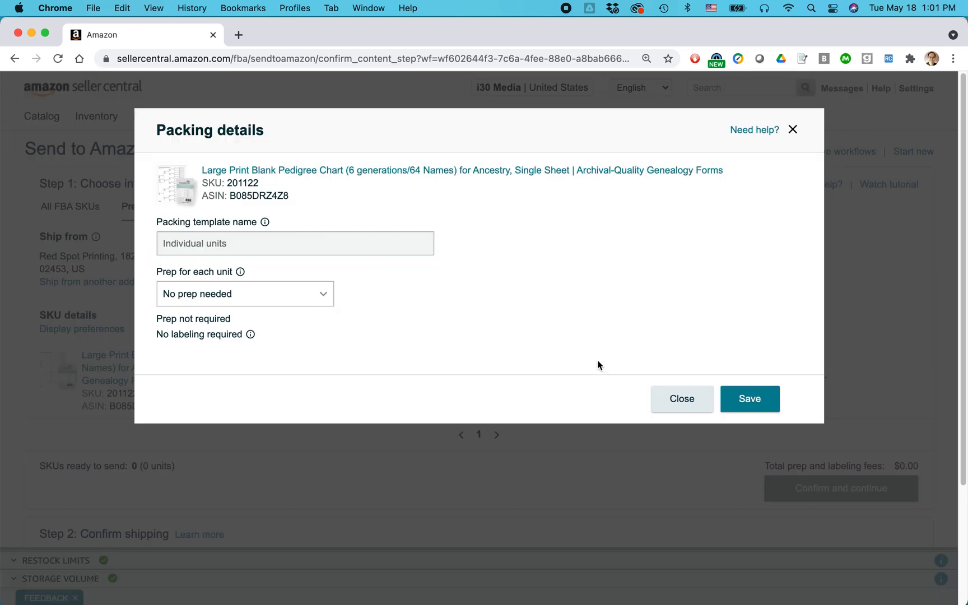
mouse_move(335, 298)
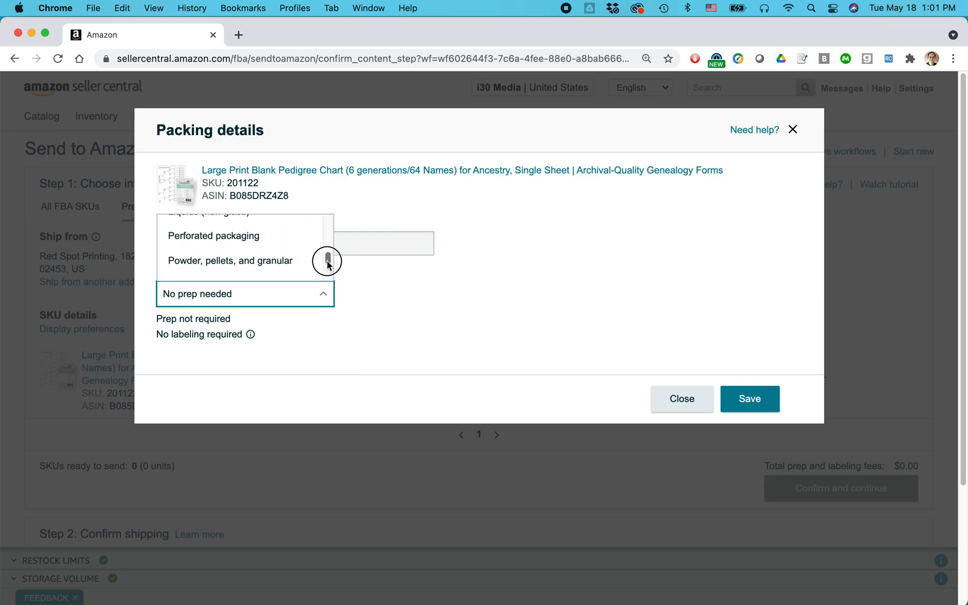
scroll("up", 3)
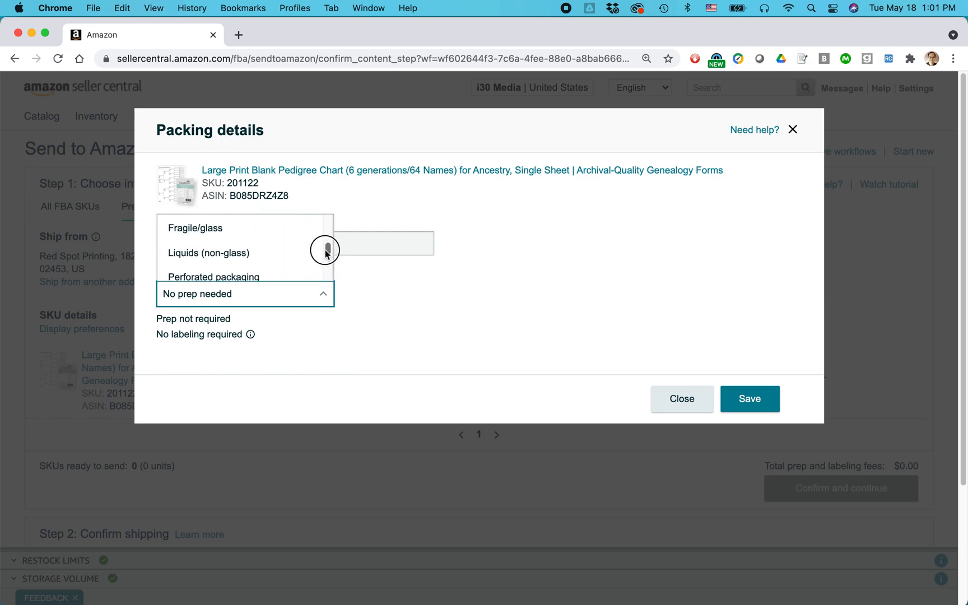
scroll("up", 3)
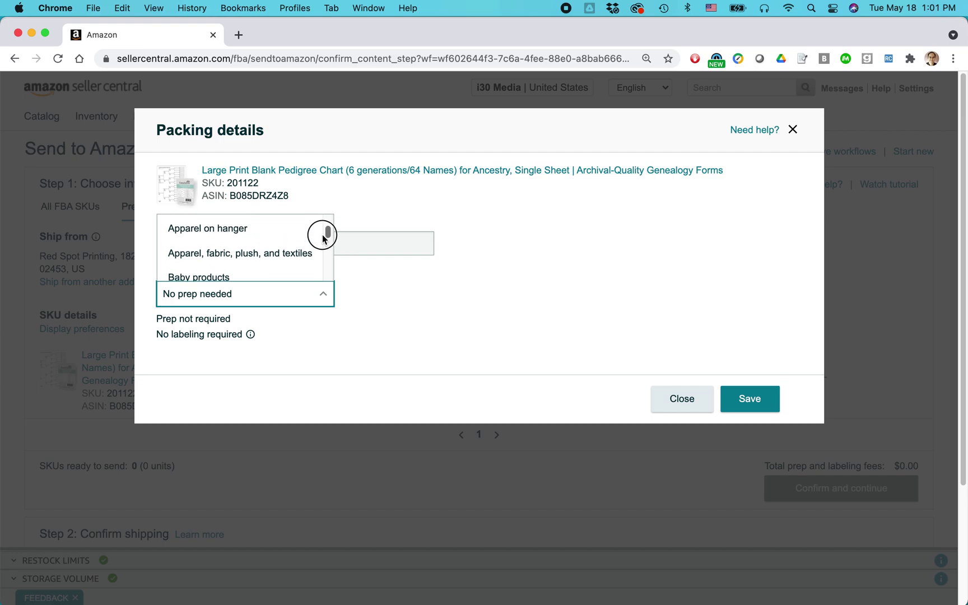
scroll("down", 3)
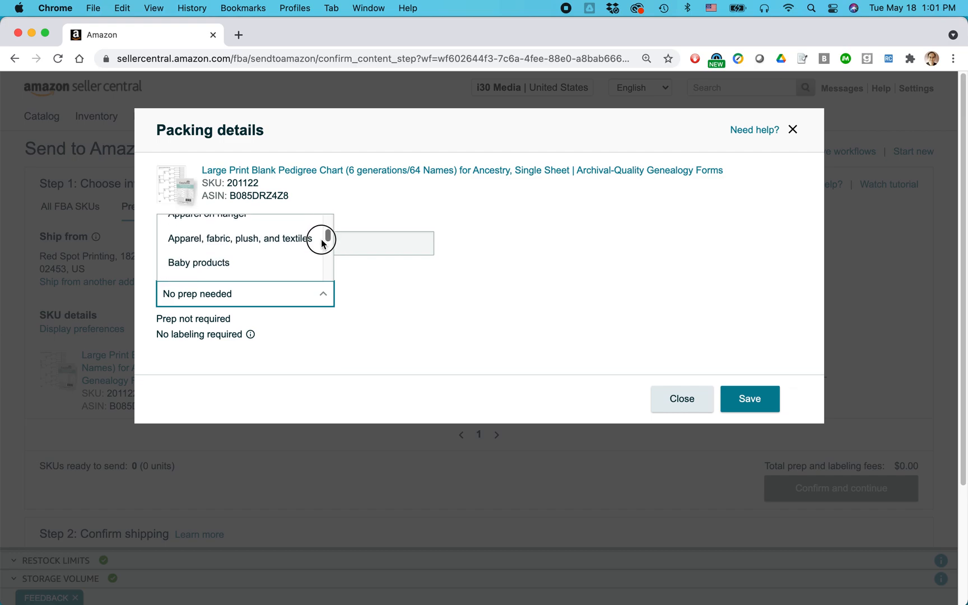
left_click(391, 304)
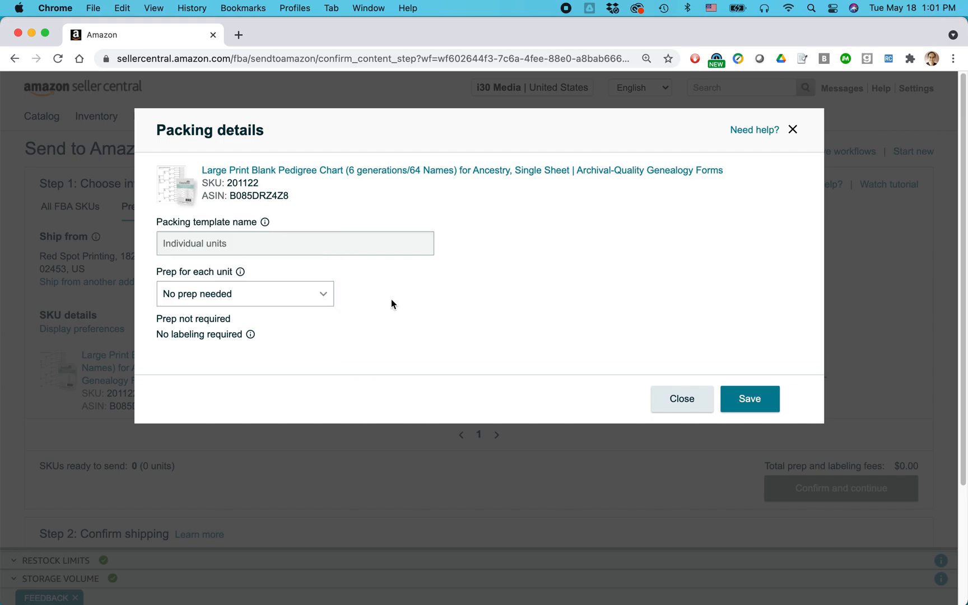
mouse_move(250, 334)
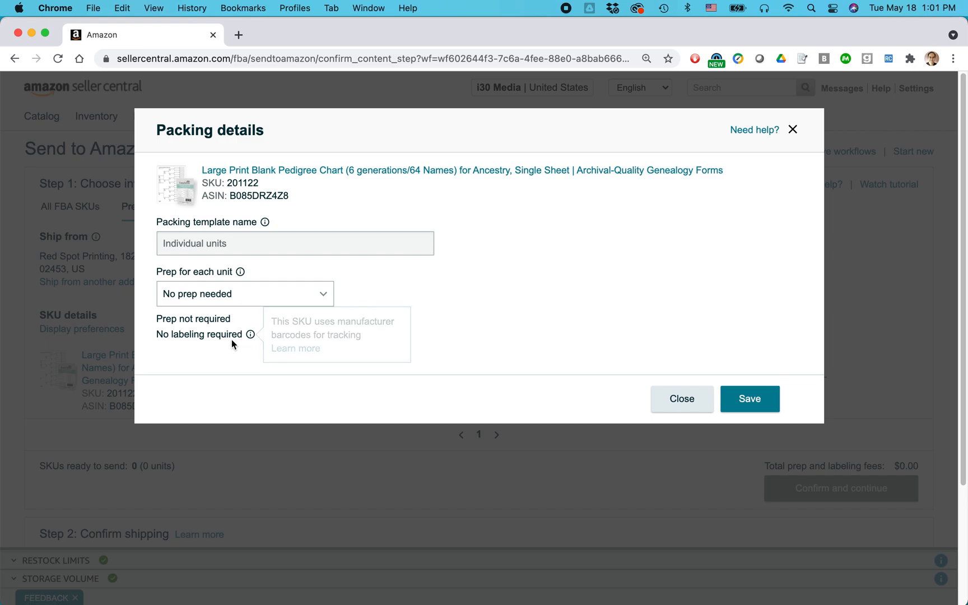
mouse_move(250, 334)
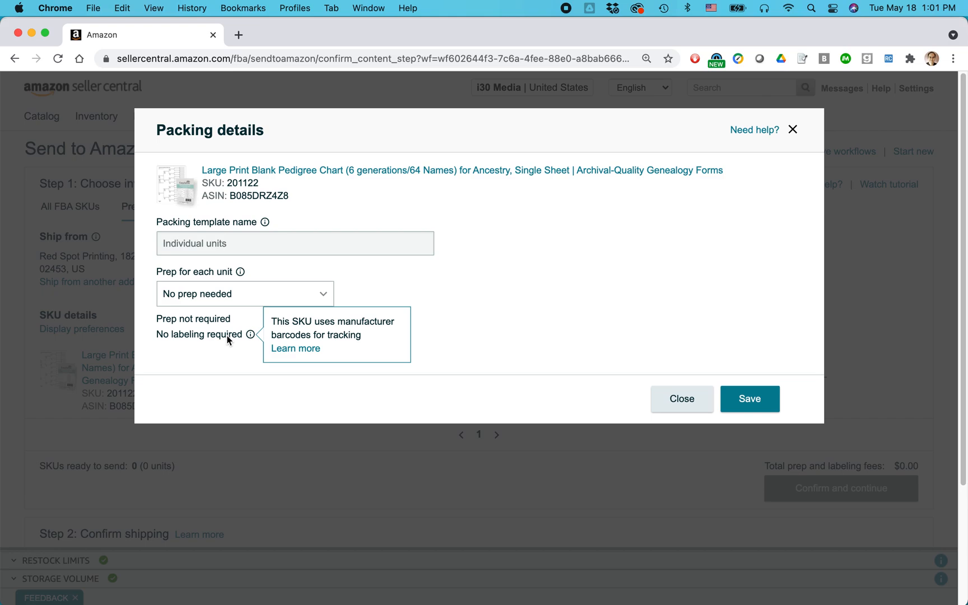
mouse_move(696, 281)
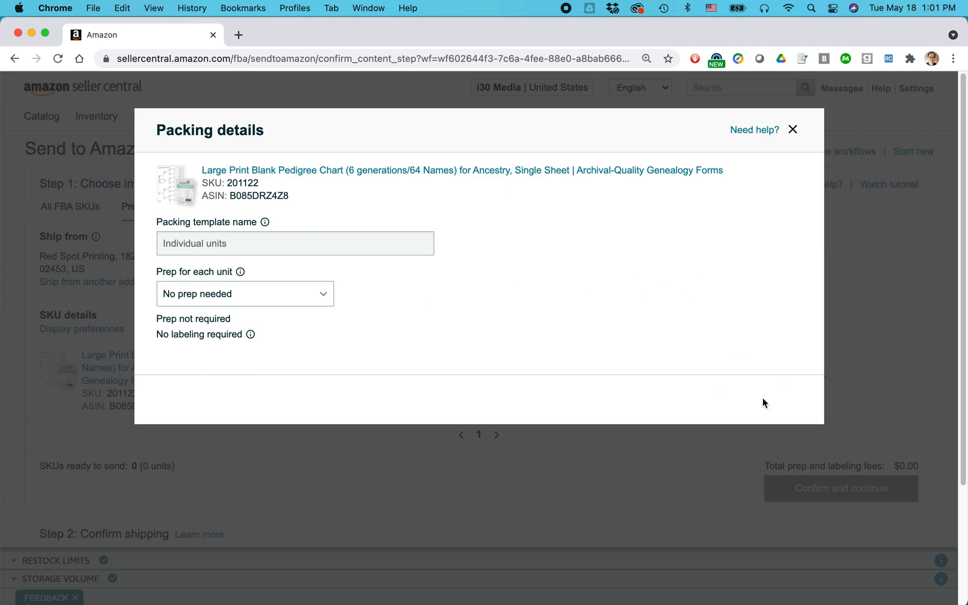
Step: Close packing details, set 120 units for the pedigree chart and mark it Ready to pack
left_click(793, 130)
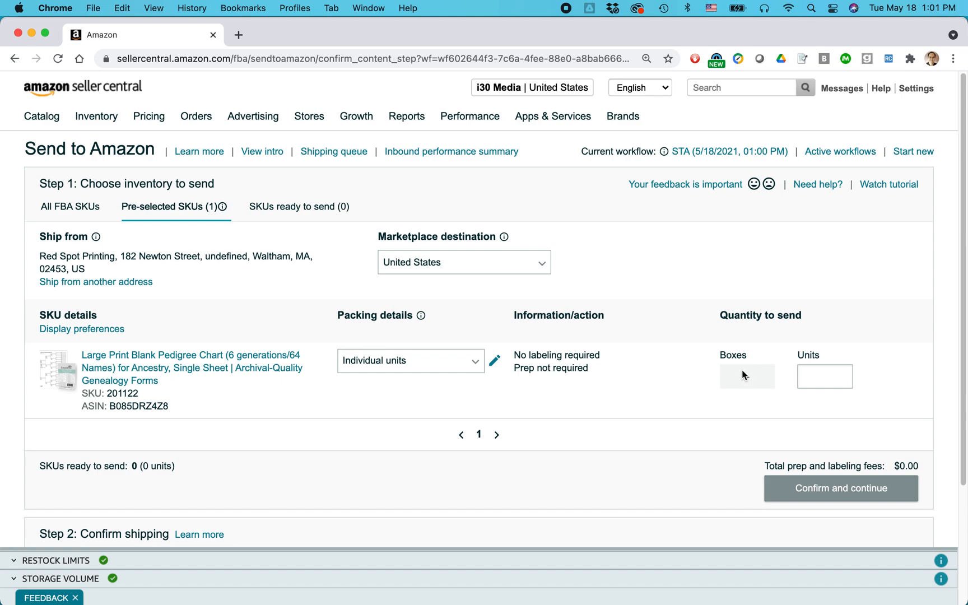
left_click(824, 377)
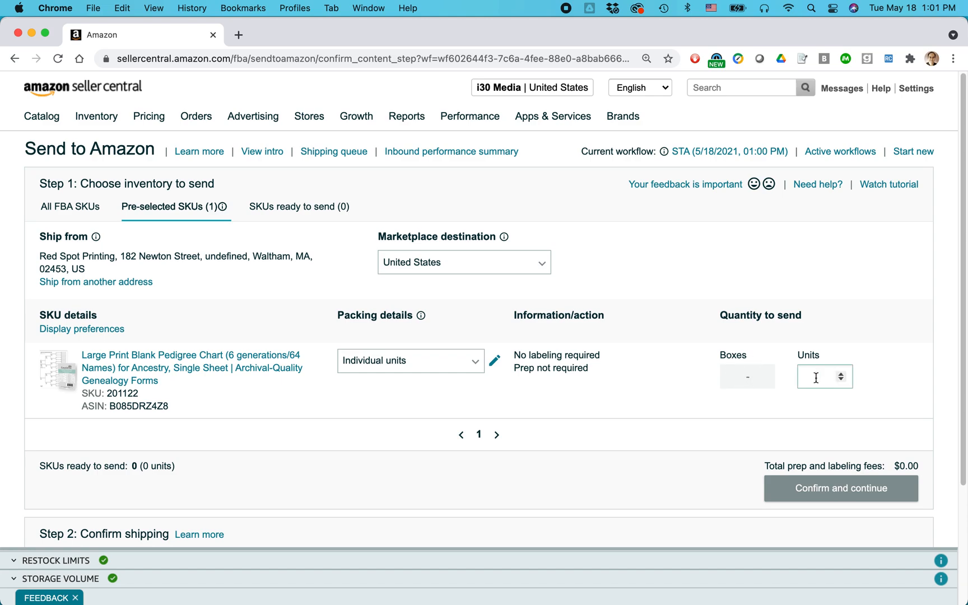
type("120")
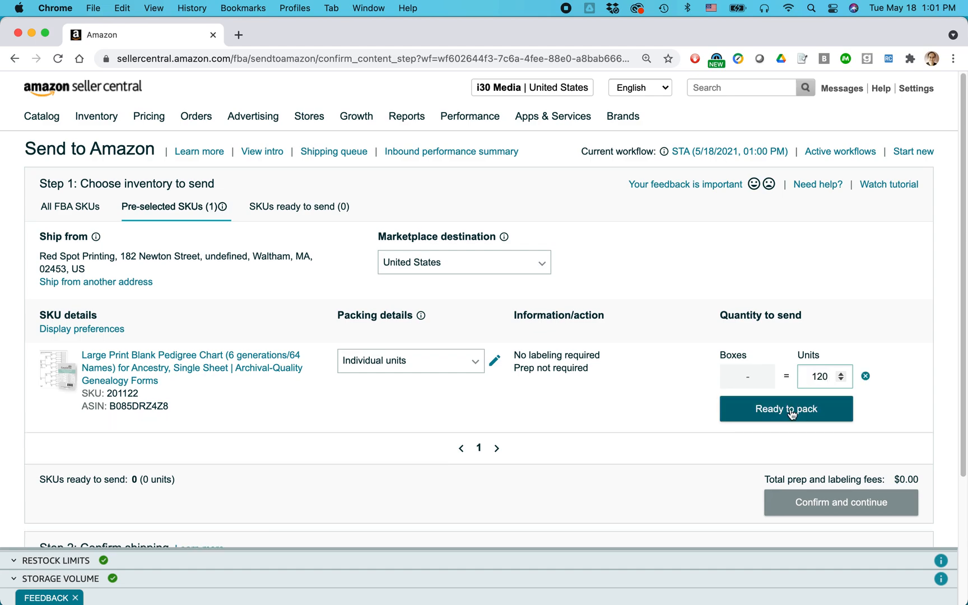
left_click(785, 409)
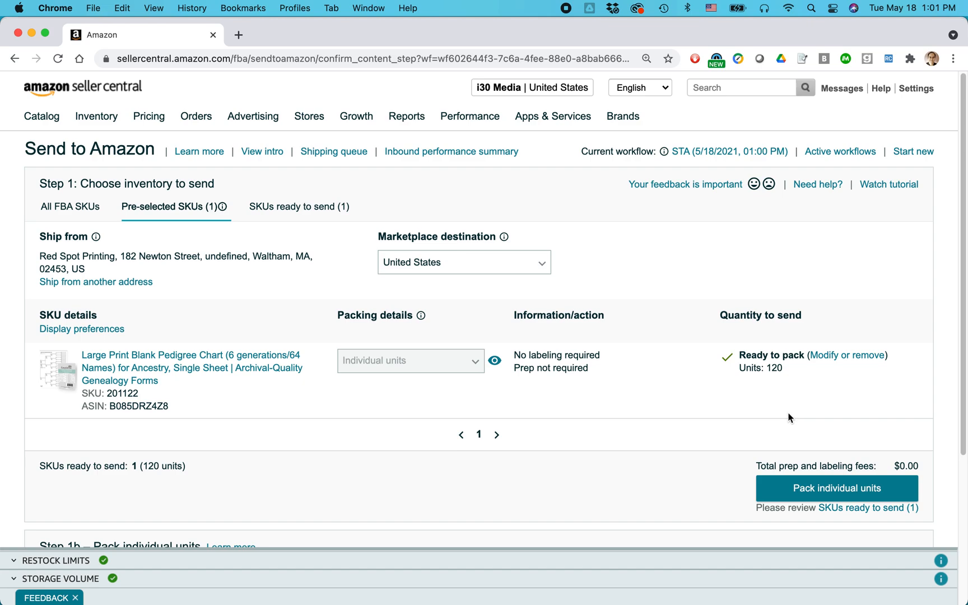
scroll("down", 3)
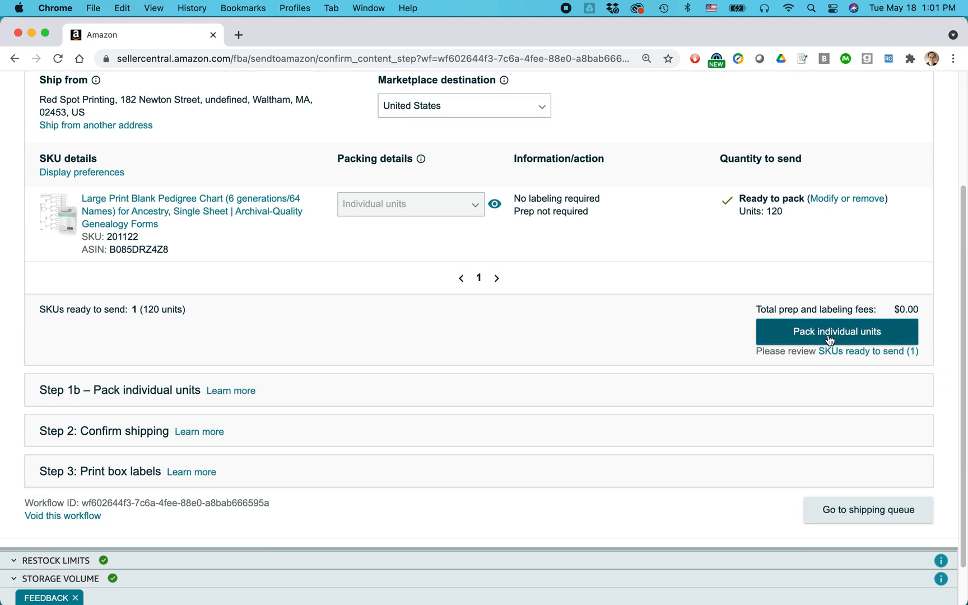
Step: Move to Pack individual units and choose 'Everything will fit into one box' for pack group 1
left_click(837, 331)
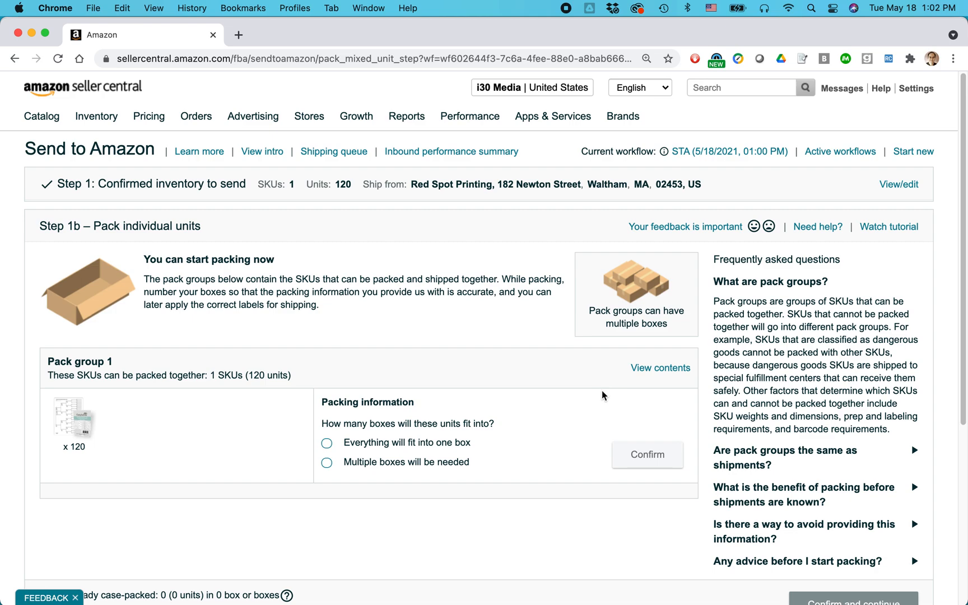
mouse_move(559, 410)
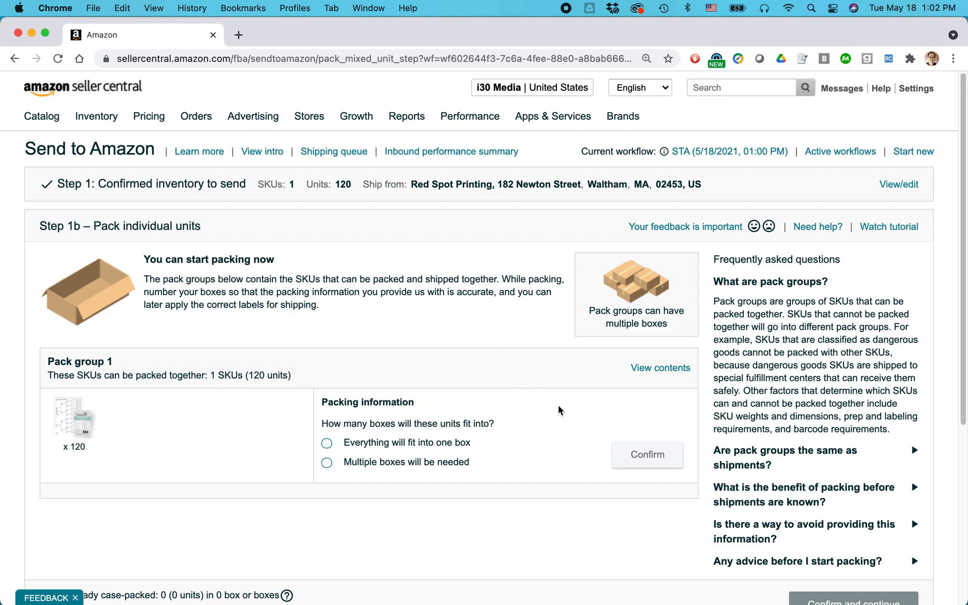
mouse_move(466, 507)
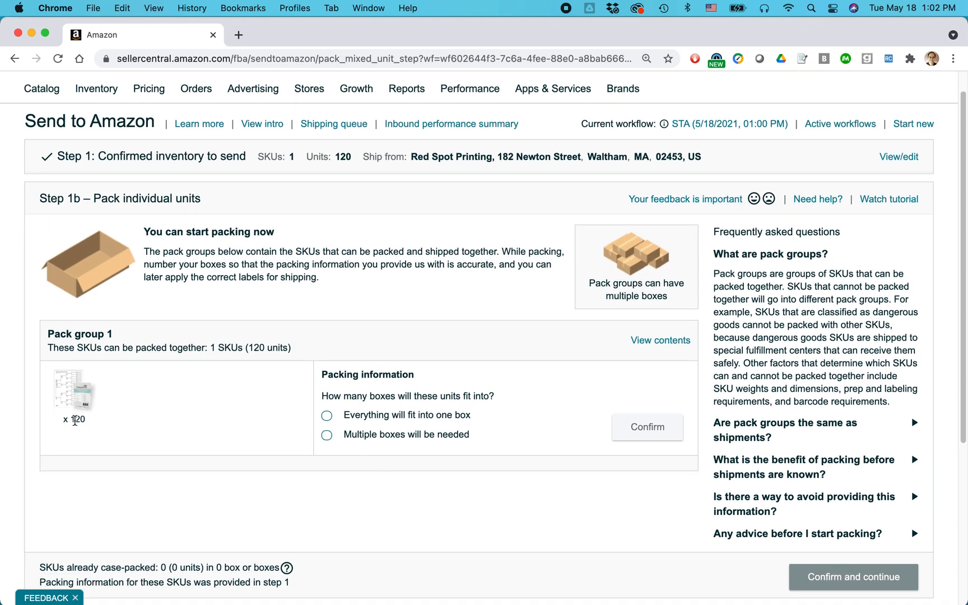
mouse_move(241, 400)
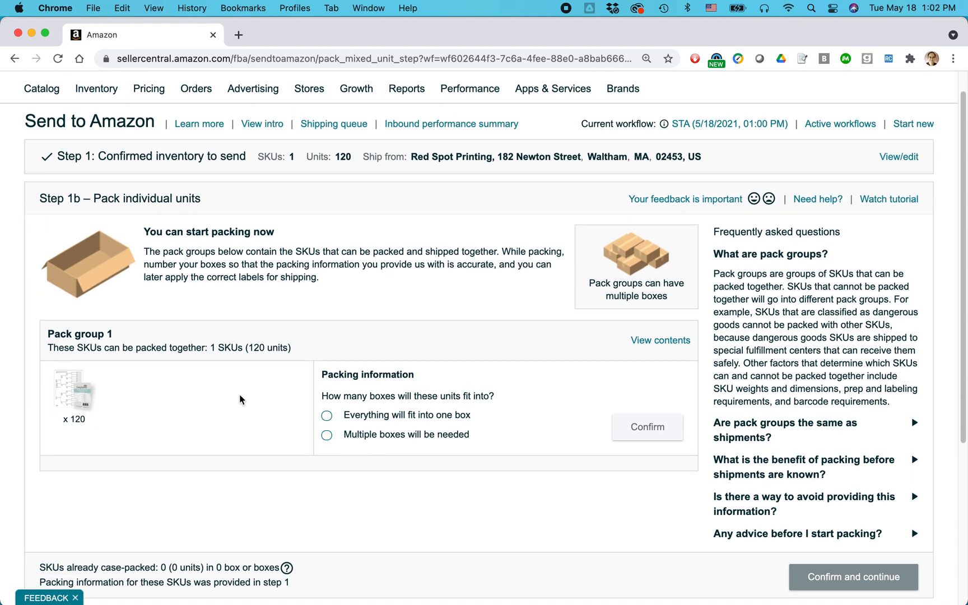
mouse_move(326, 416)
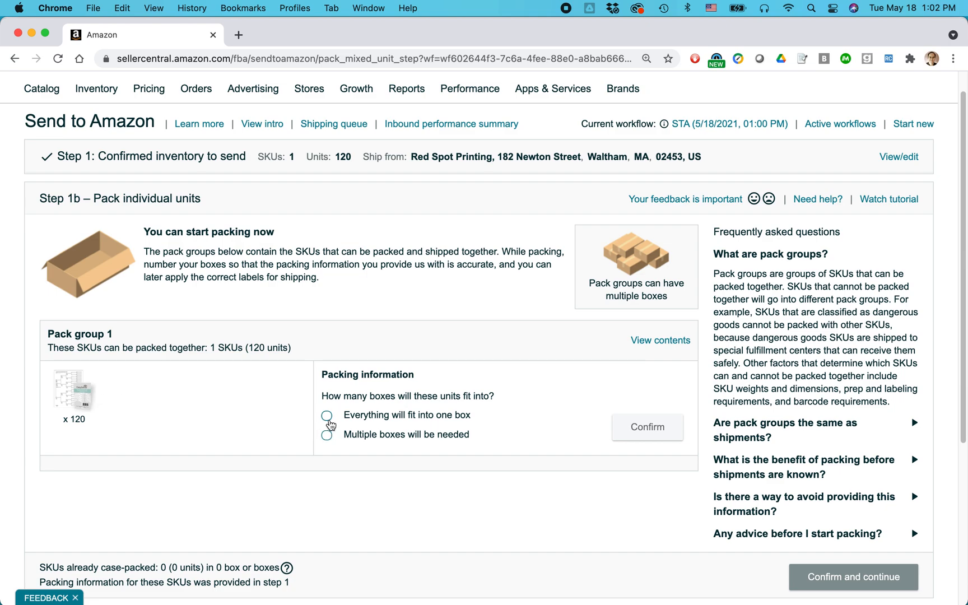
left_click(326, 414)
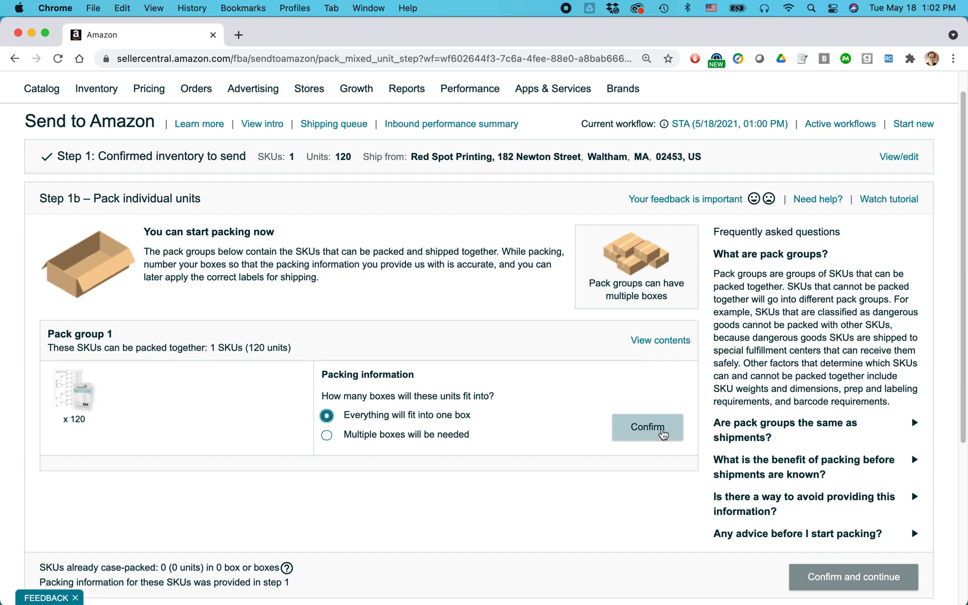
Step: Enter one-box packing info of 20 x 12 x 7 inches and 35 lb for pack group 1
left_click(646, 427)
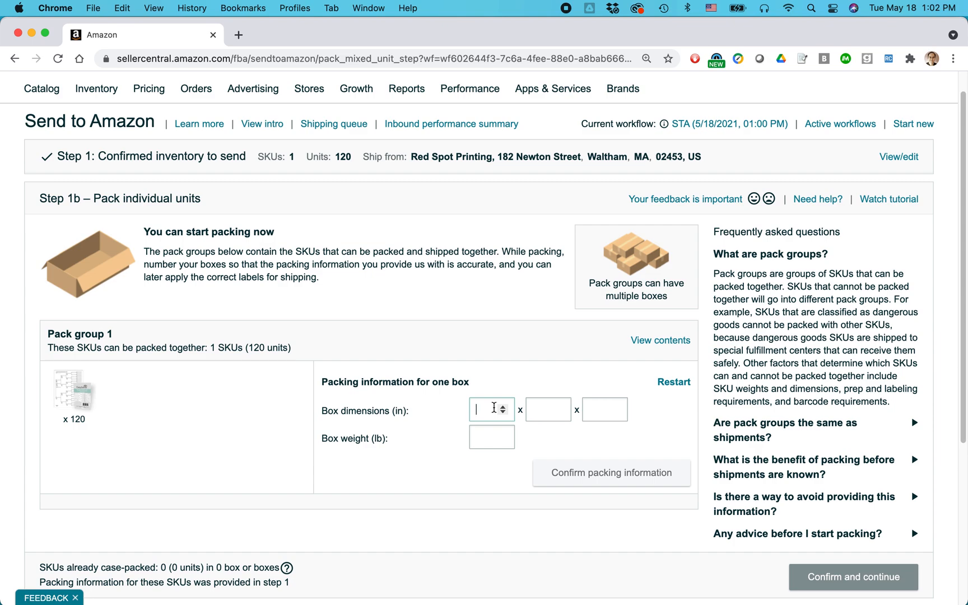
type("20")
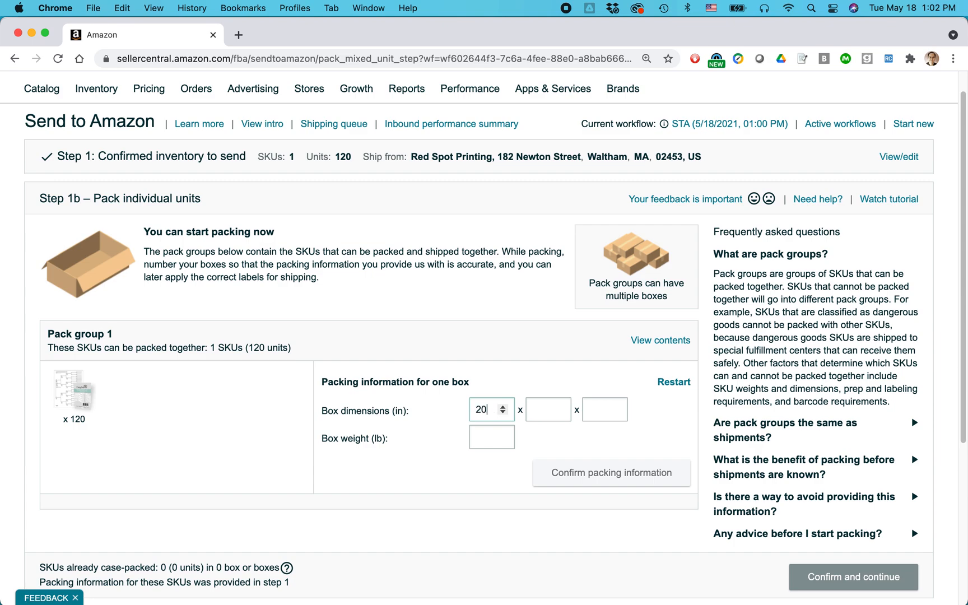
type("12")
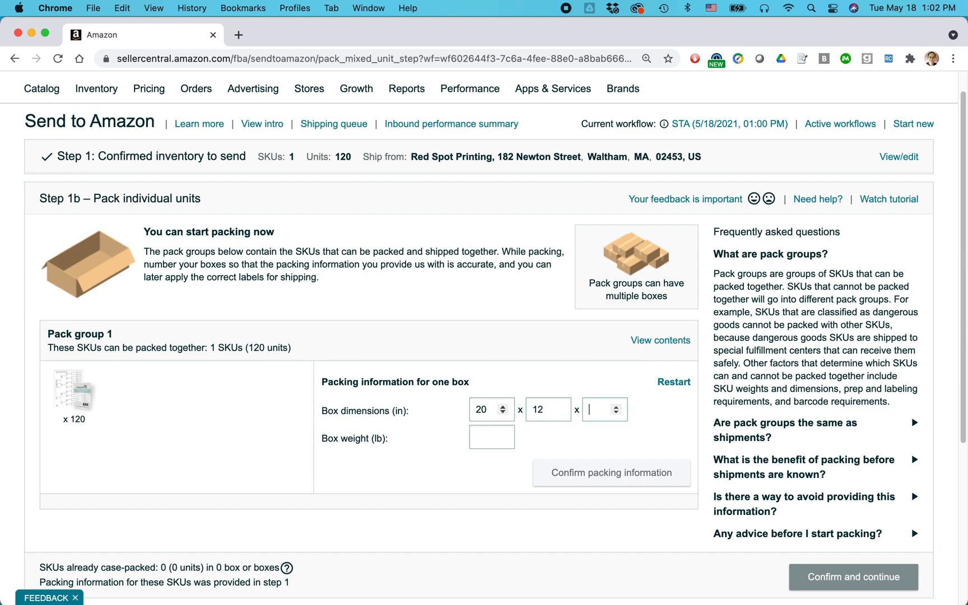
type("7")
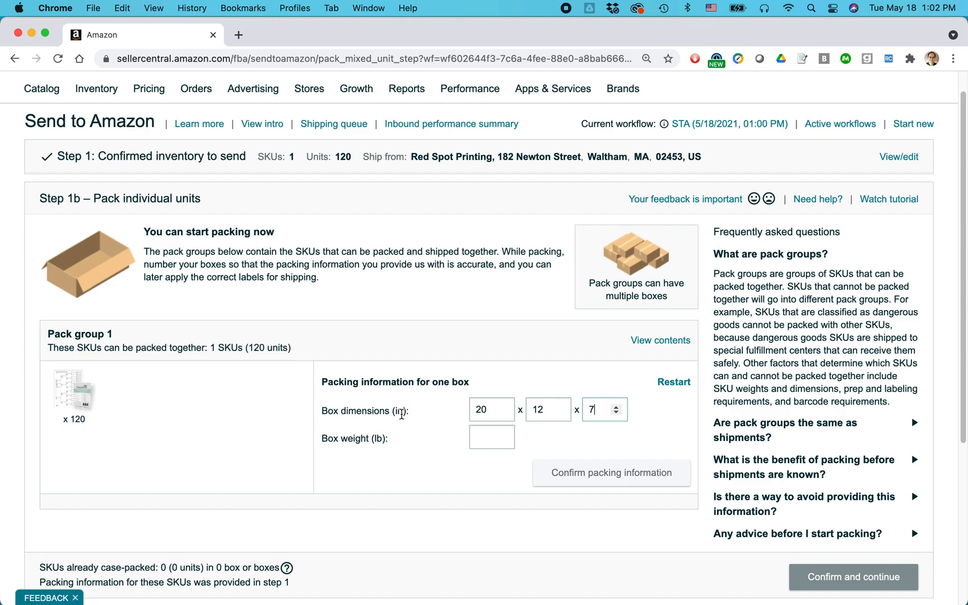
left_click(492, 437)
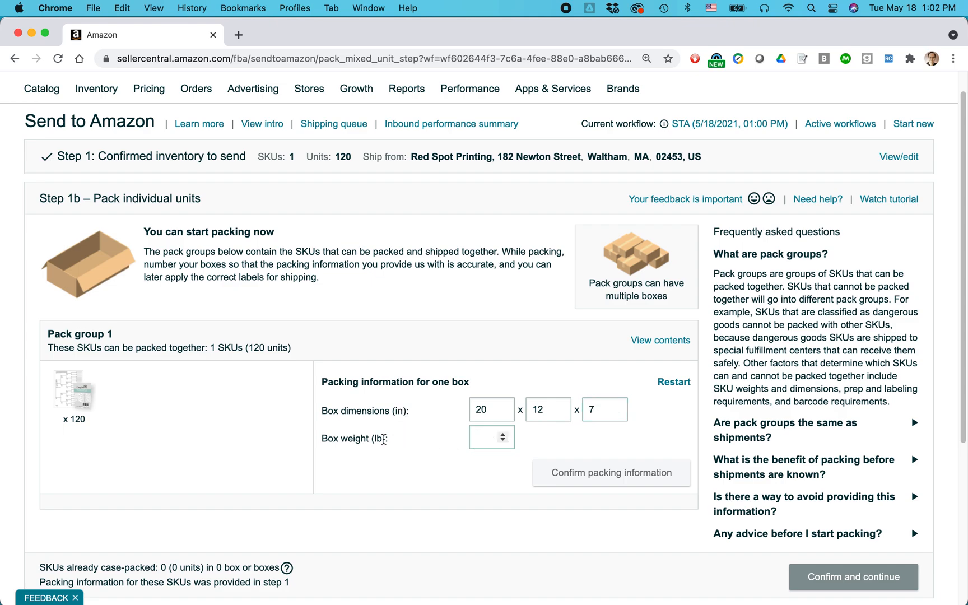
mouse_move(451, 440)
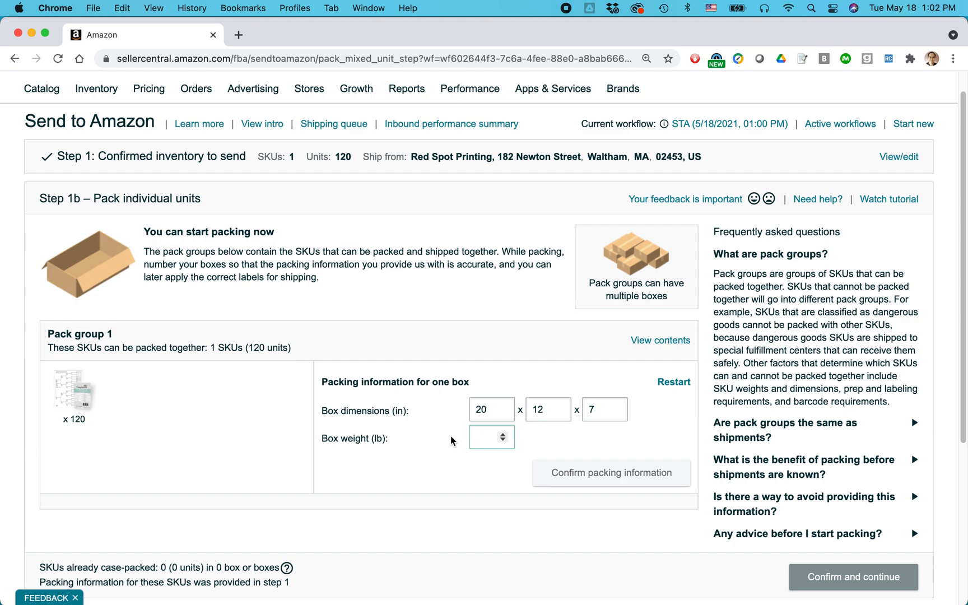
type("35")
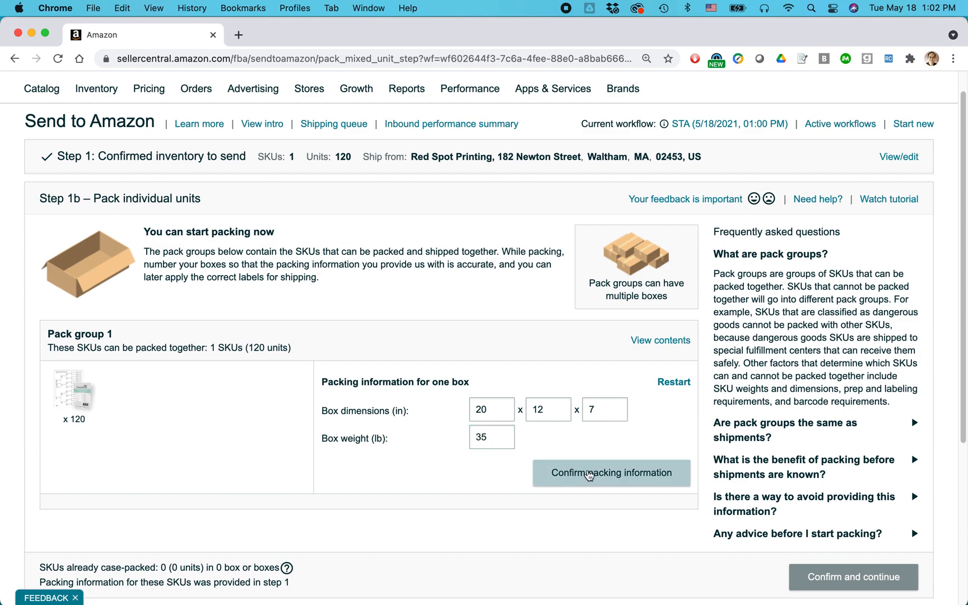
mouse_move(551, 398)
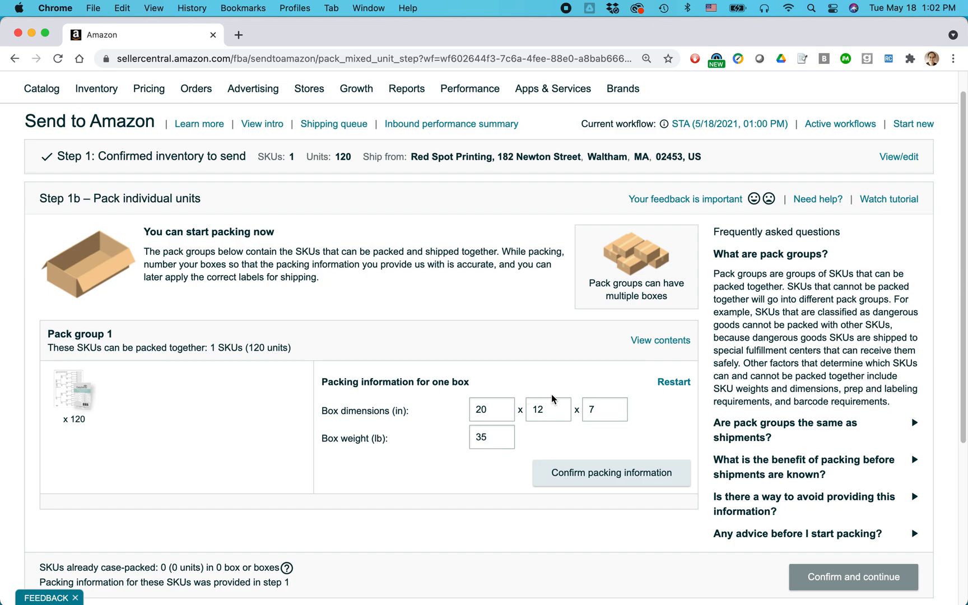
mouse_move(573, 446)
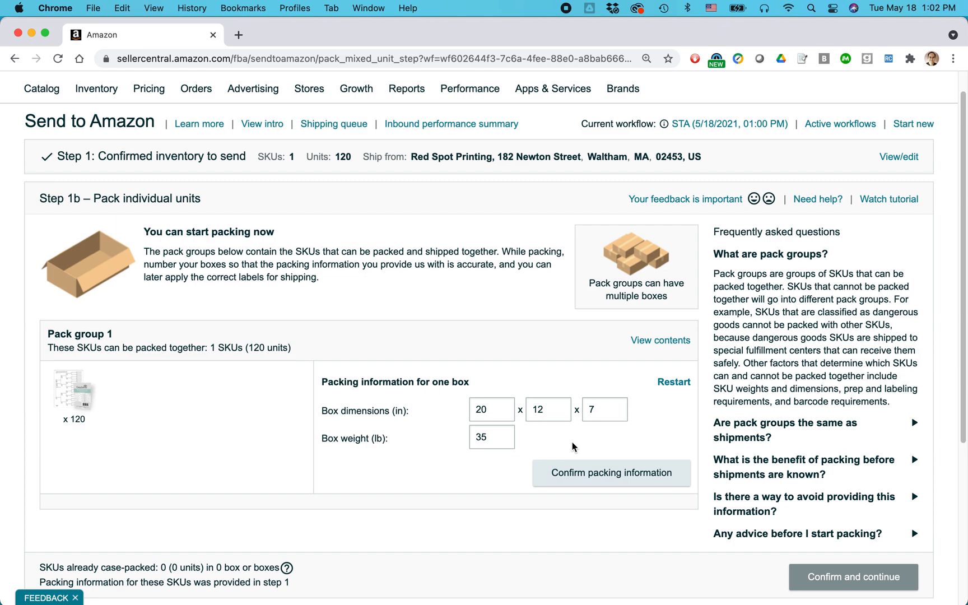
mouse_move(553, 445)
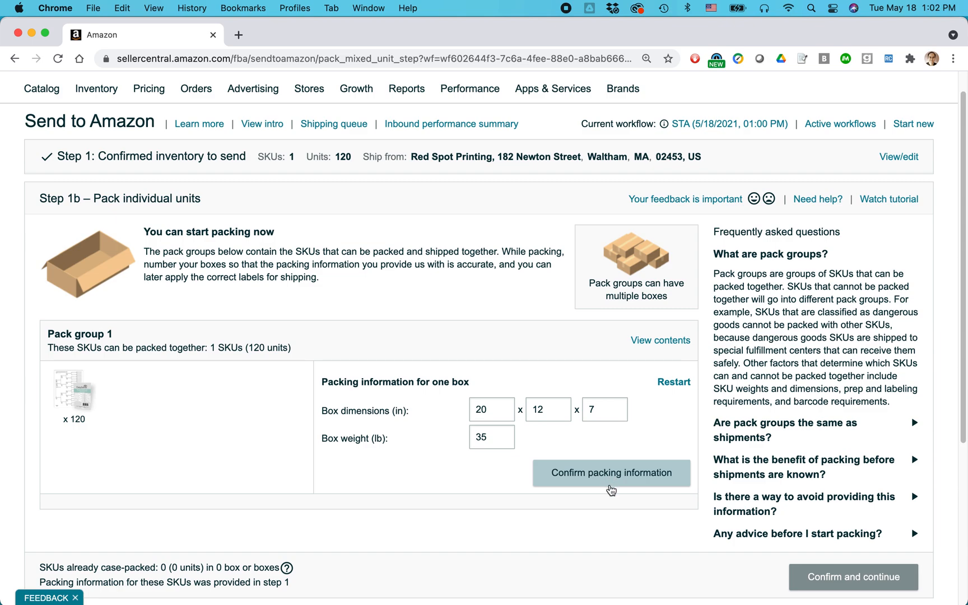
Step: Confirm the packing information and review the 1-box result with its minimum-volume warning
left_click(610, 473)
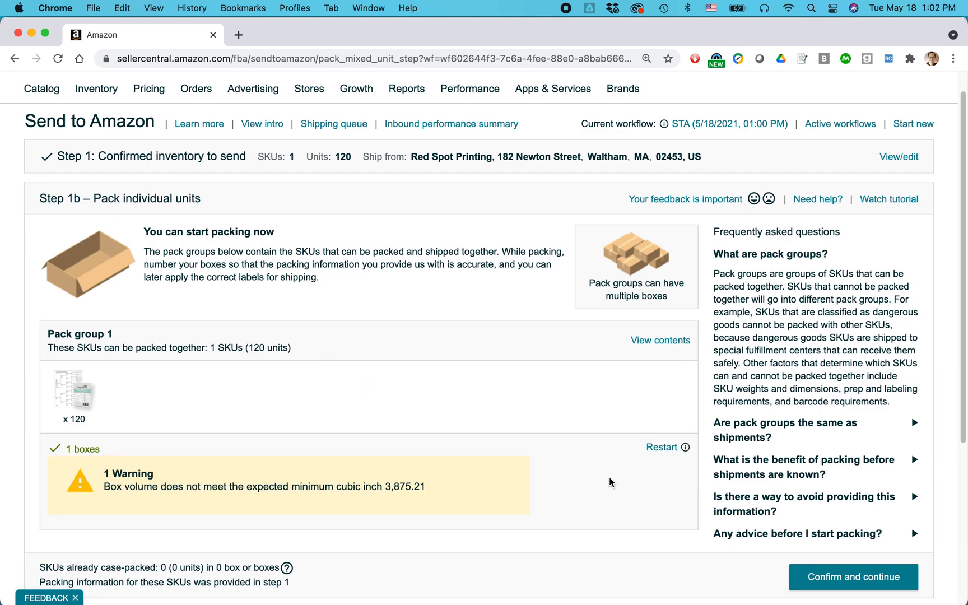
scroll("down", 3)
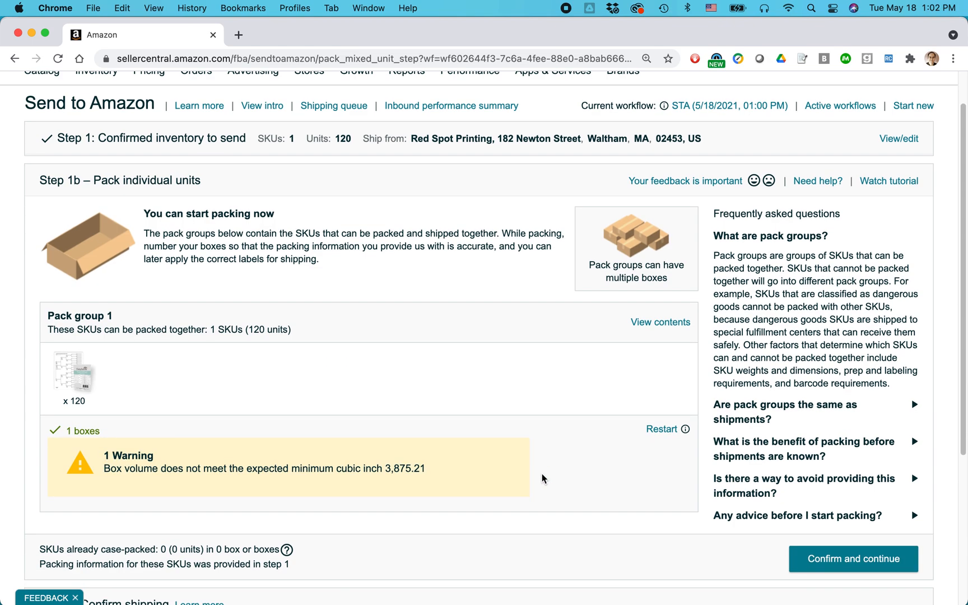
scroll("down", 3)
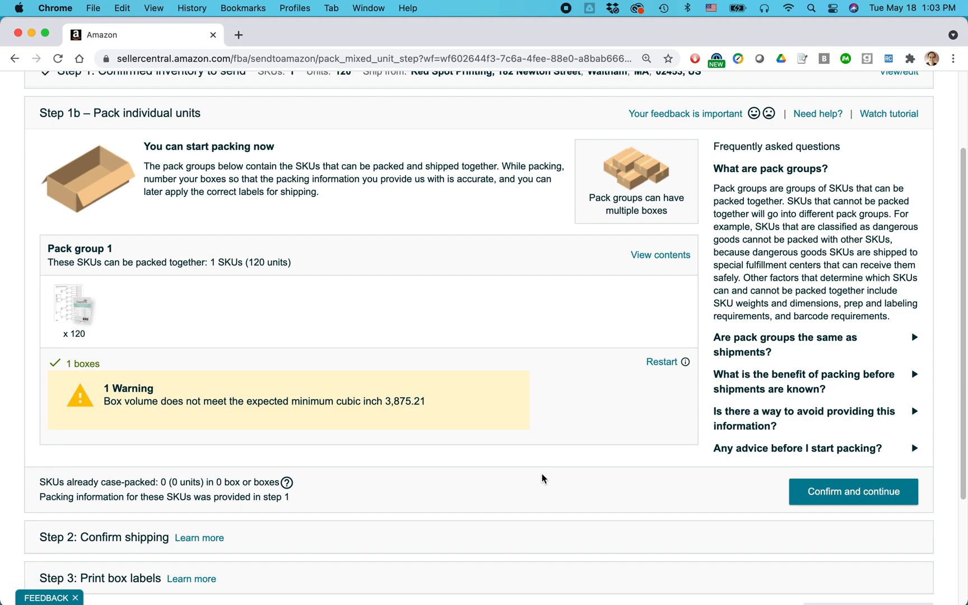
mouse_move(233, 370)
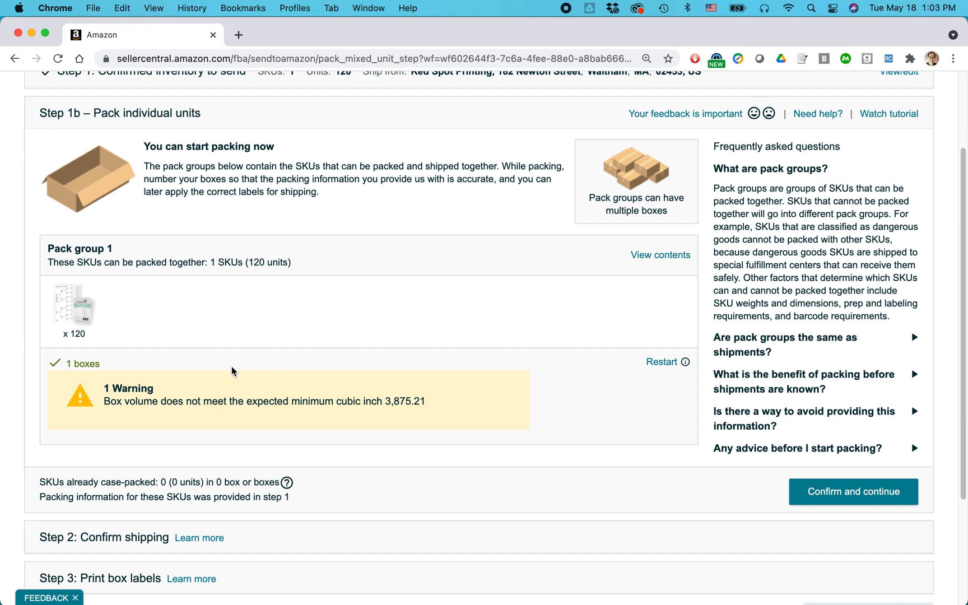
mouse_move(661, 362)
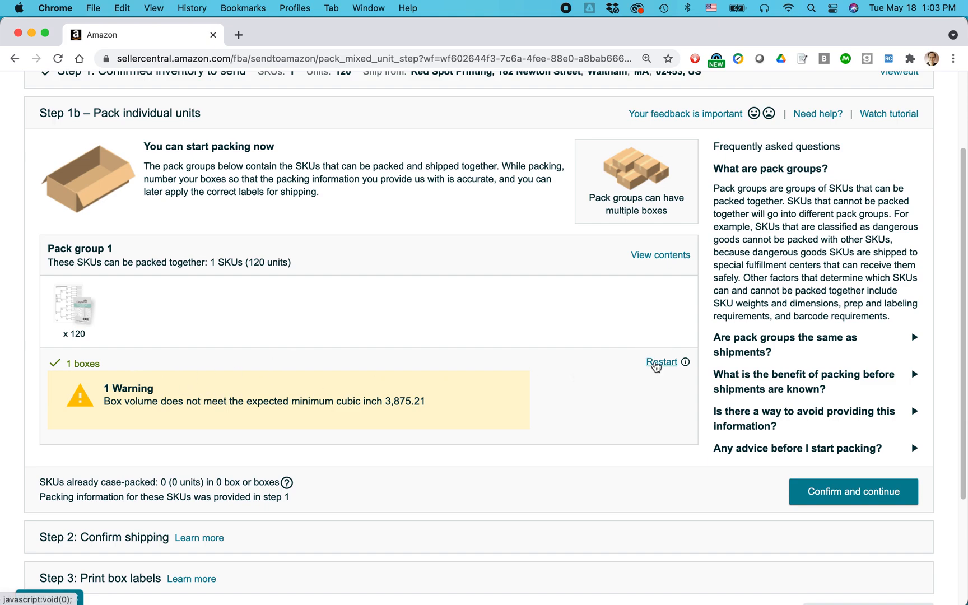
Step: Restart pack group 1 and re-enter the box as 12 x 20 x 7 in, 35 lb
left_click(660, 362)
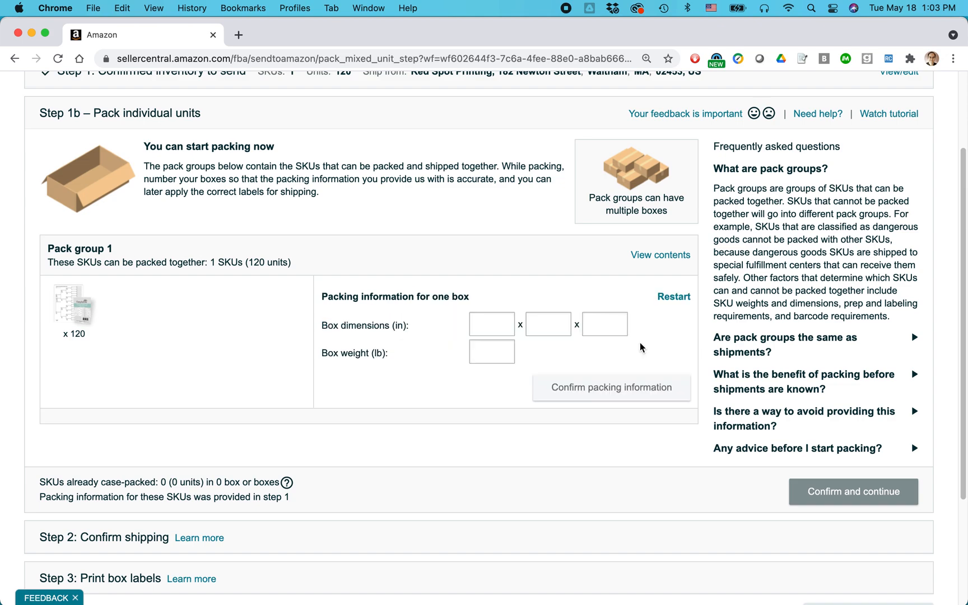
left_click(491, 324)
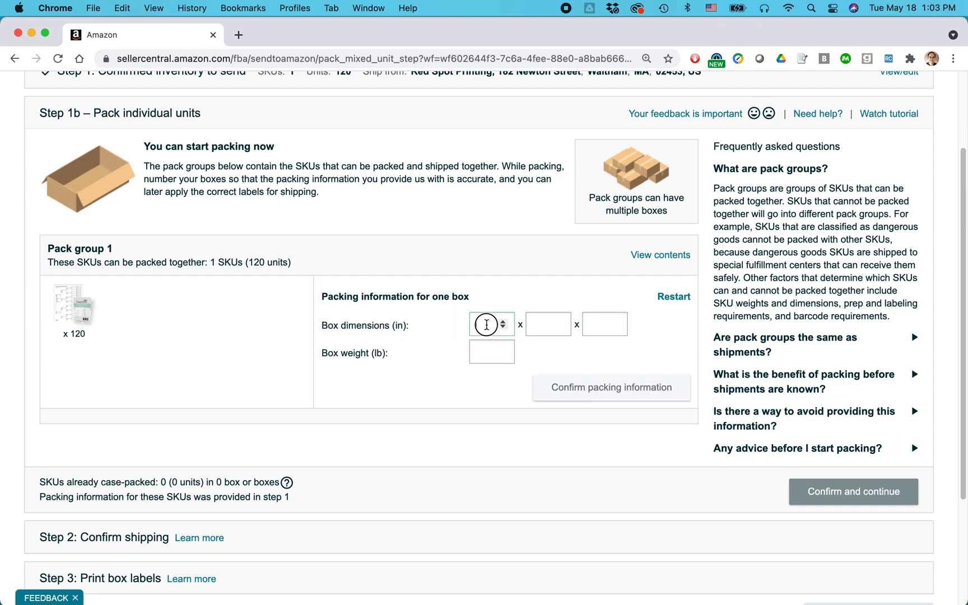
left_click(487, 323)
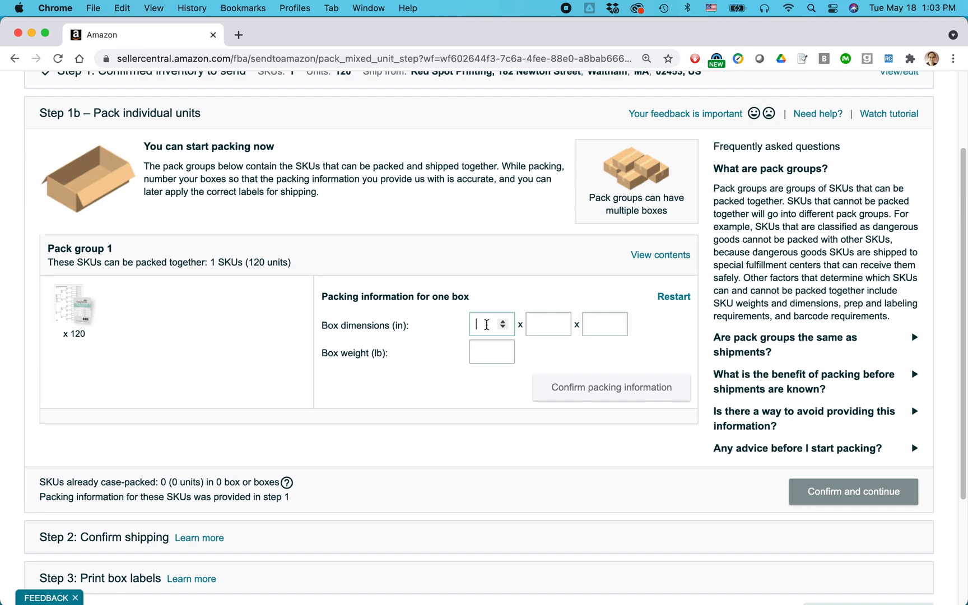
type("12")
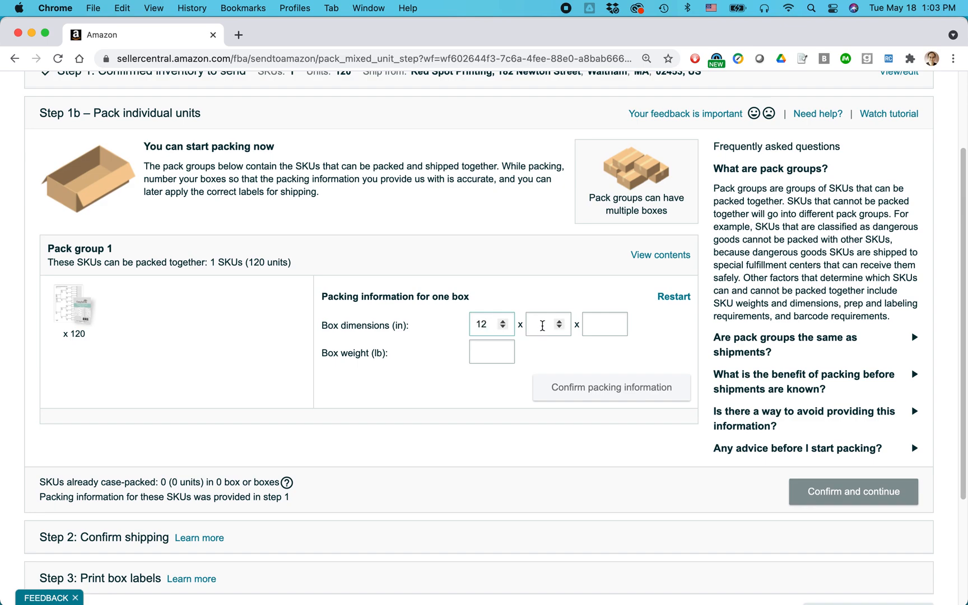
type("7")
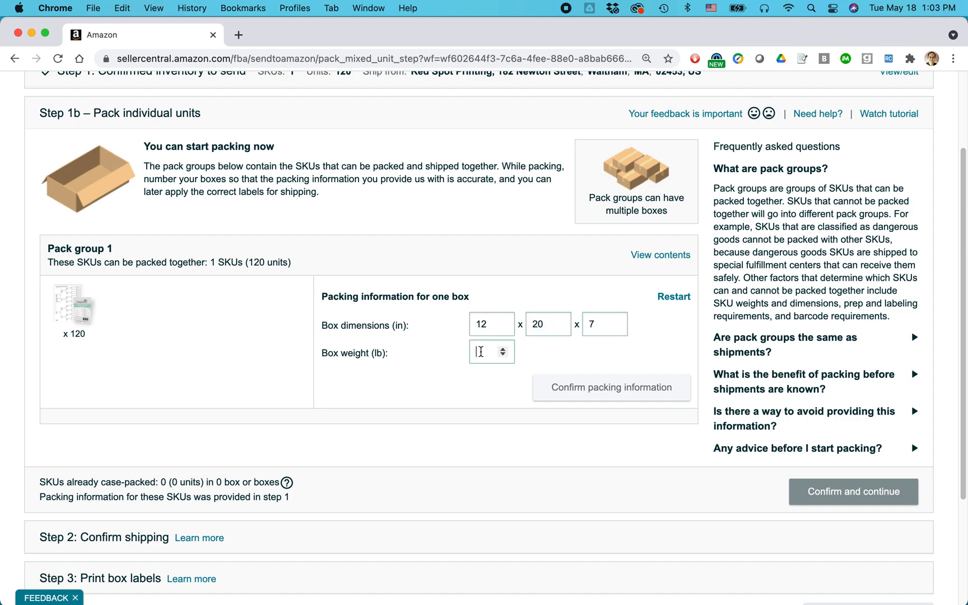
type("35")
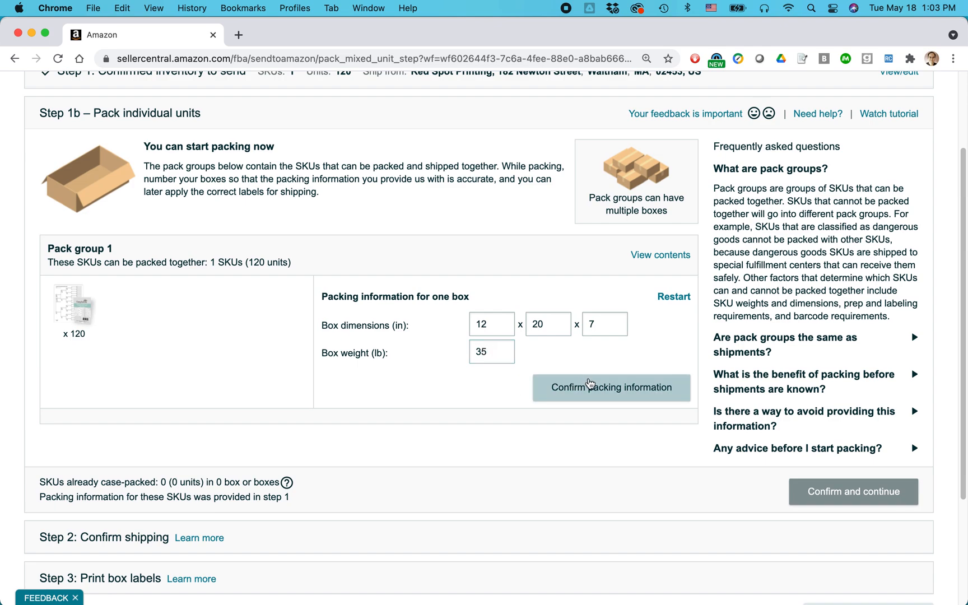
Step: Confirm the re-entered packing information and continue to SKU validation and shipping
left_click(611, 386)
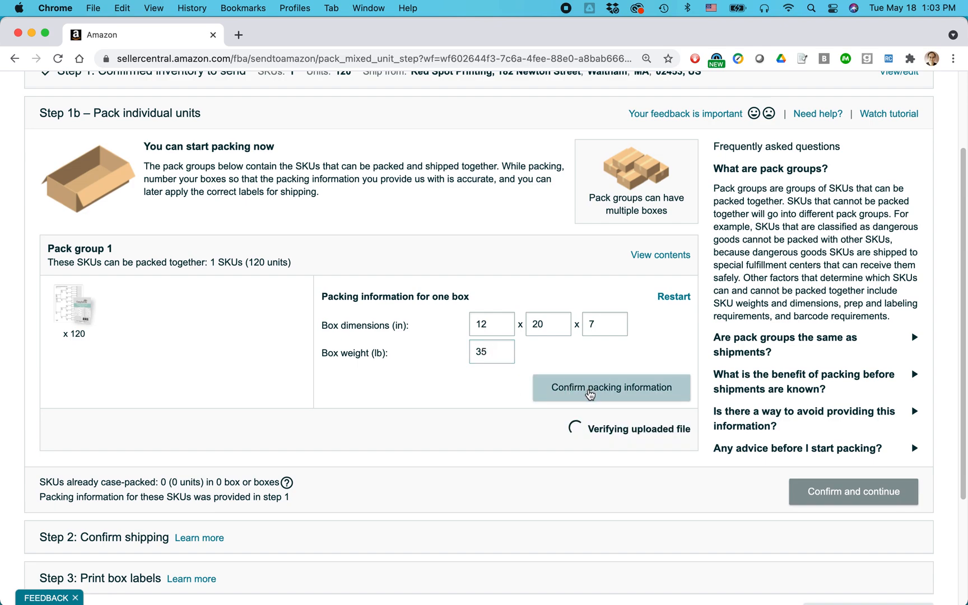
left_click(612, 387)
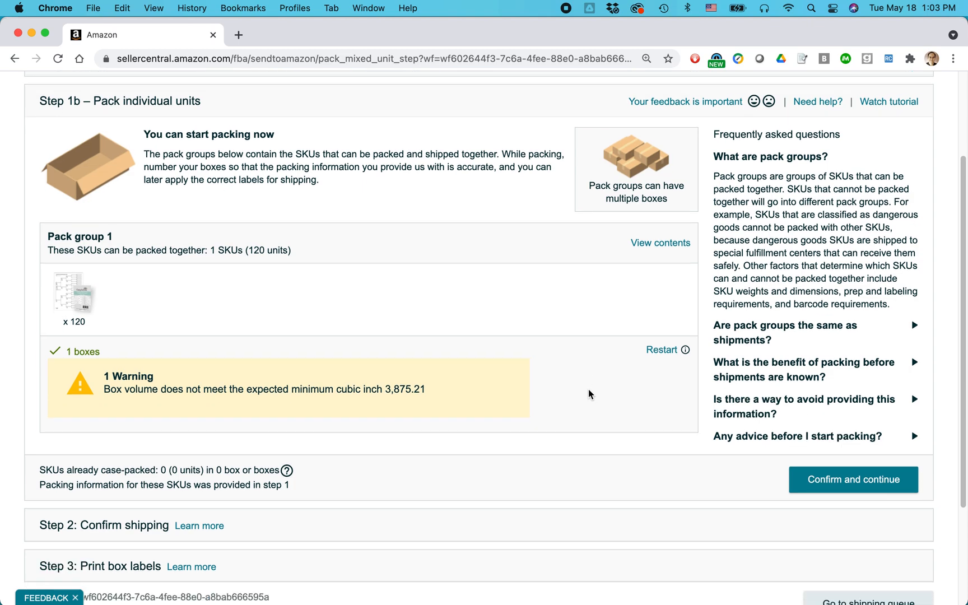
scroll("down", 3)
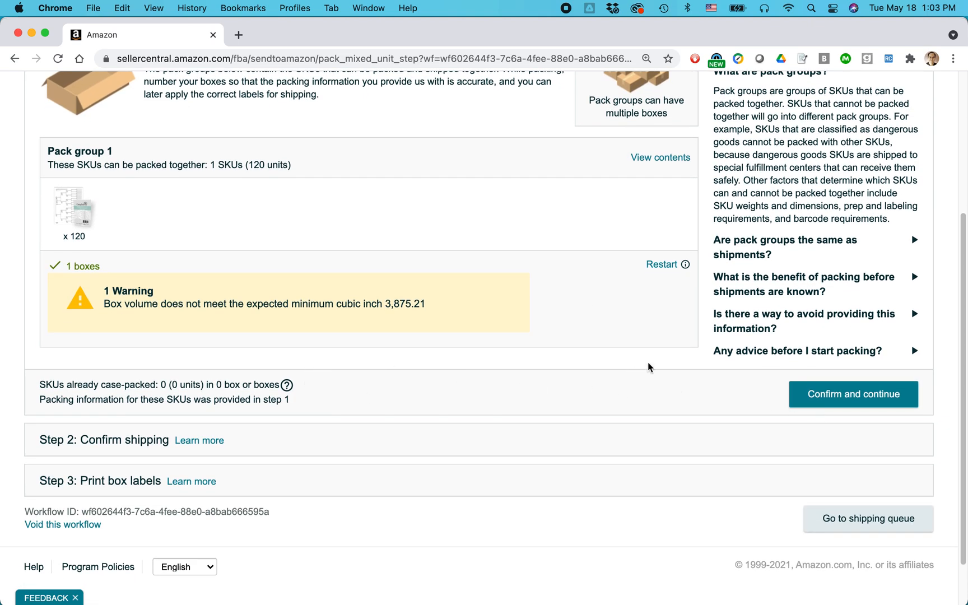
left_click(853, 394)
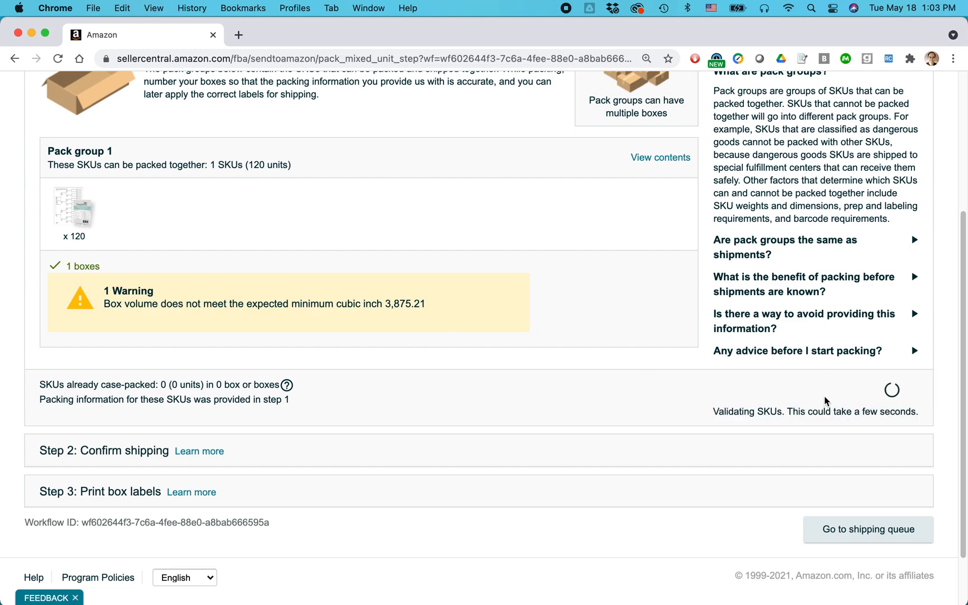
mouse_move(568, 402)
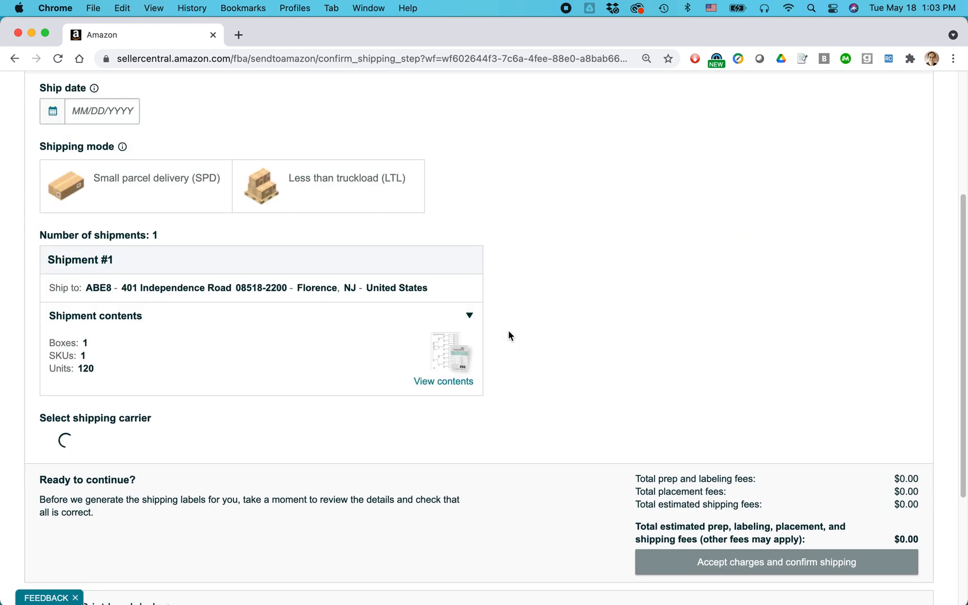
Step: Set the shipment ship date to May 18, 2021 from the calendar
scroll("up", 3)
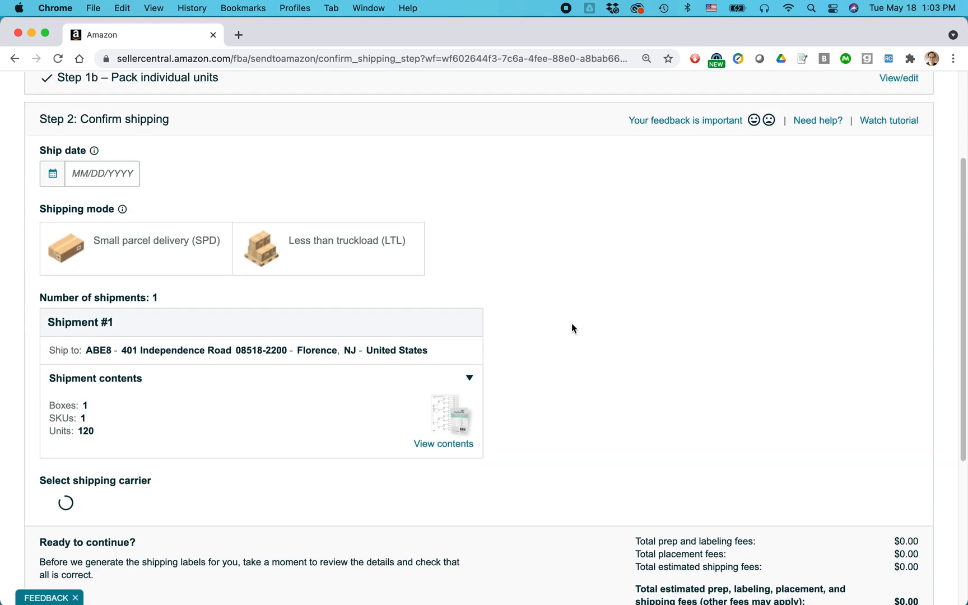
left_click(102, 174)
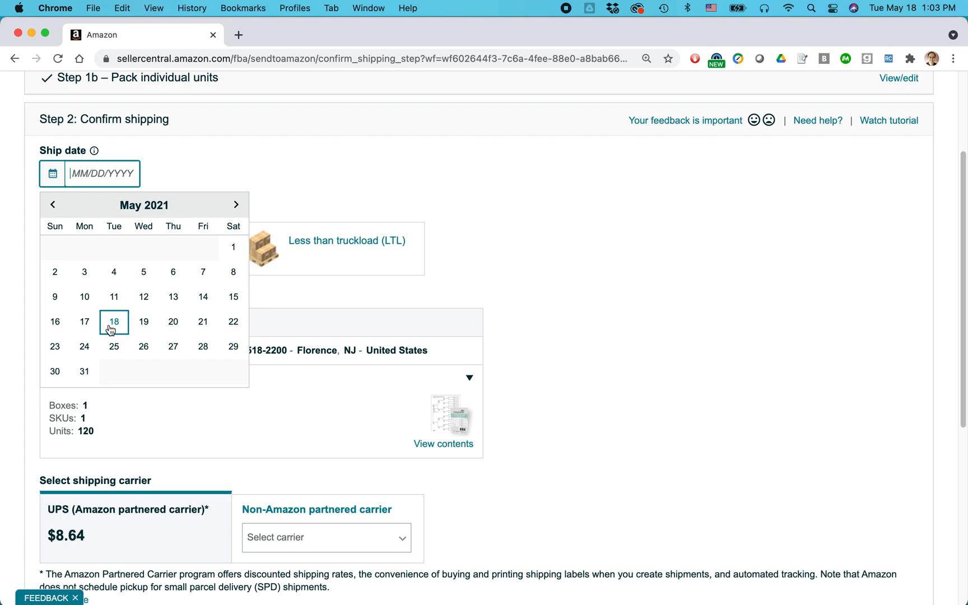
left_click(113, 322)
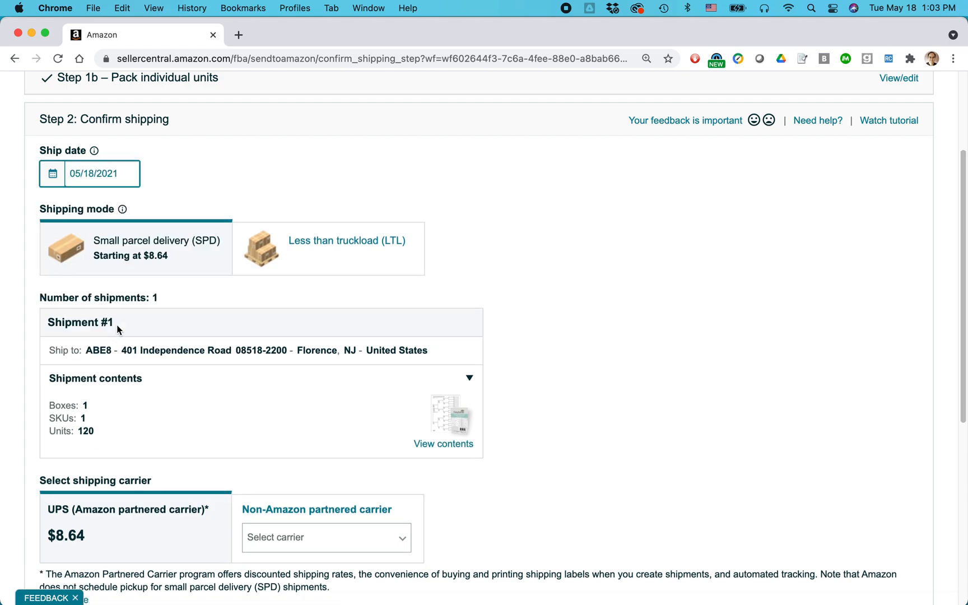
mouse_move(127, 352)
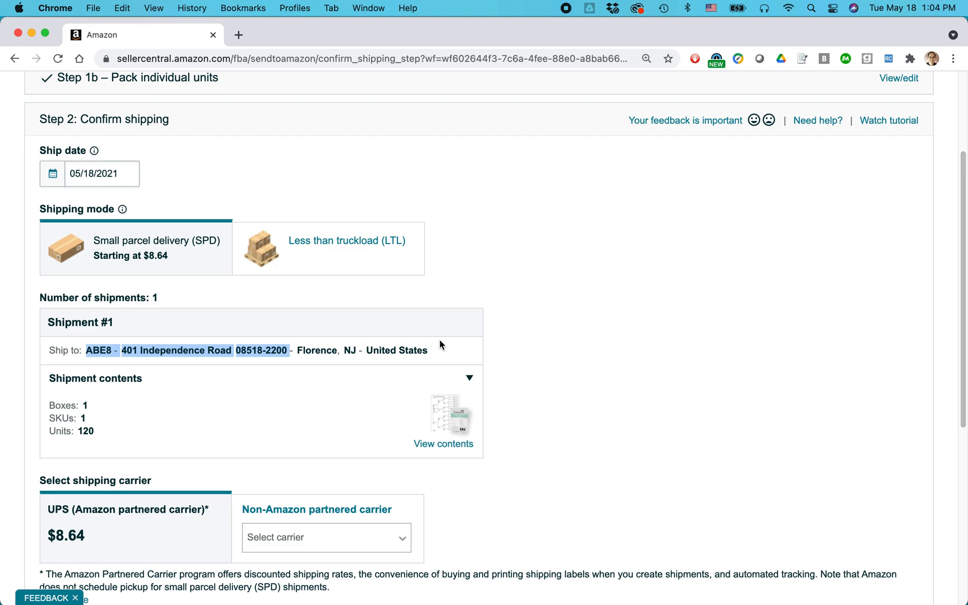
Step: Accept the $8.64 UPS partnered-carrier charges and confirm shipping
scroll("down", 3)
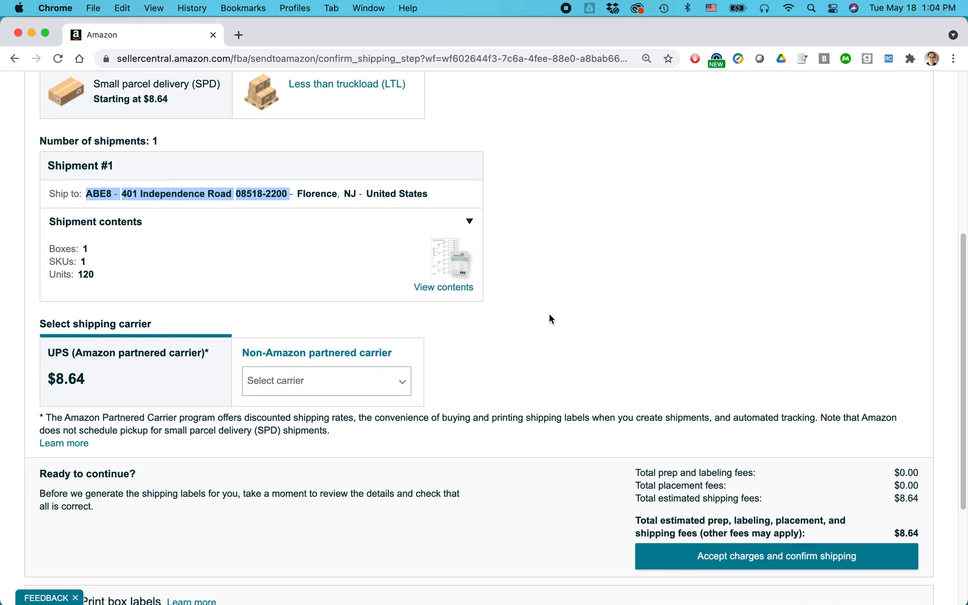
scroll("down", 3)
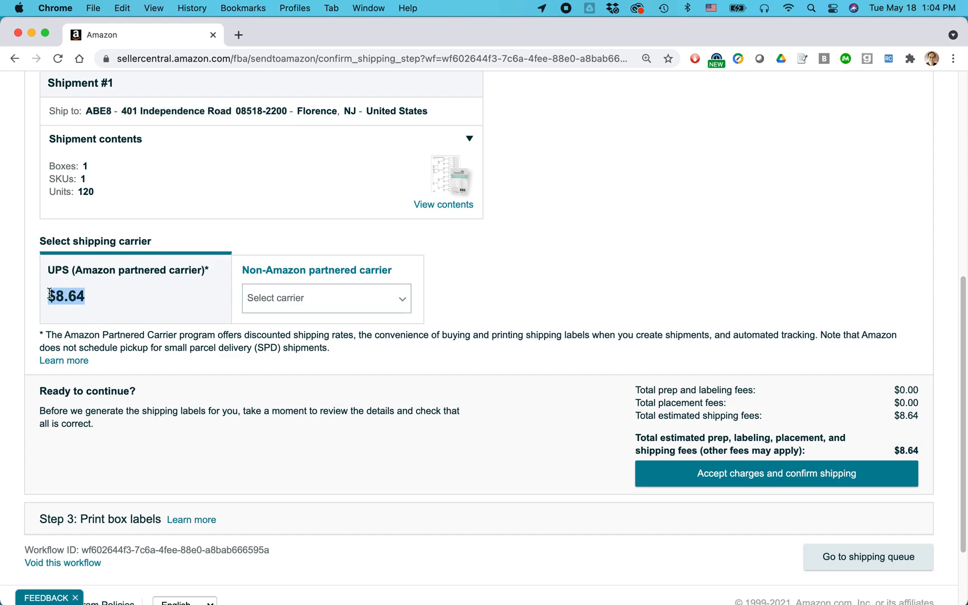
scroll("down", 3)
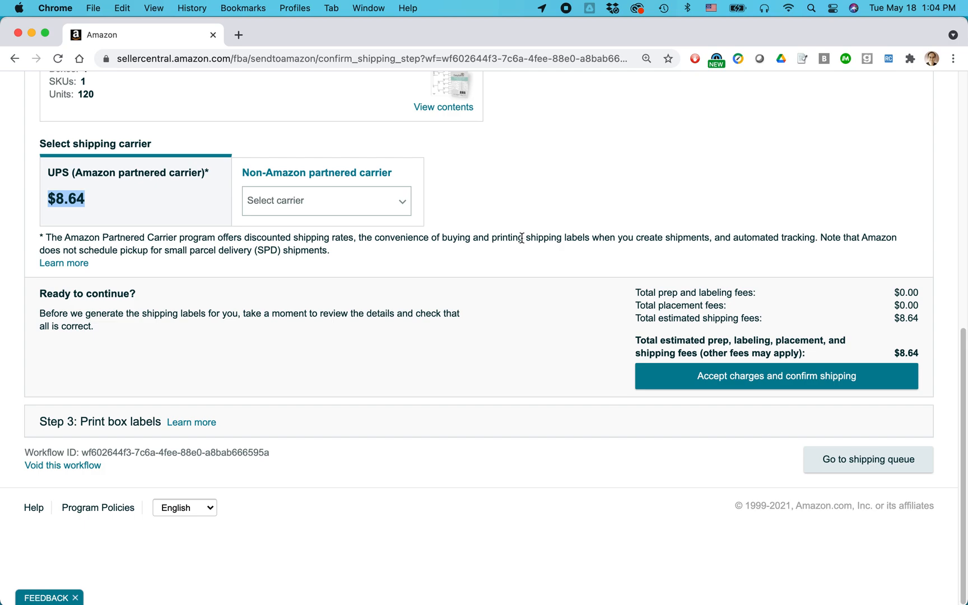
mouse_move(772, 386)
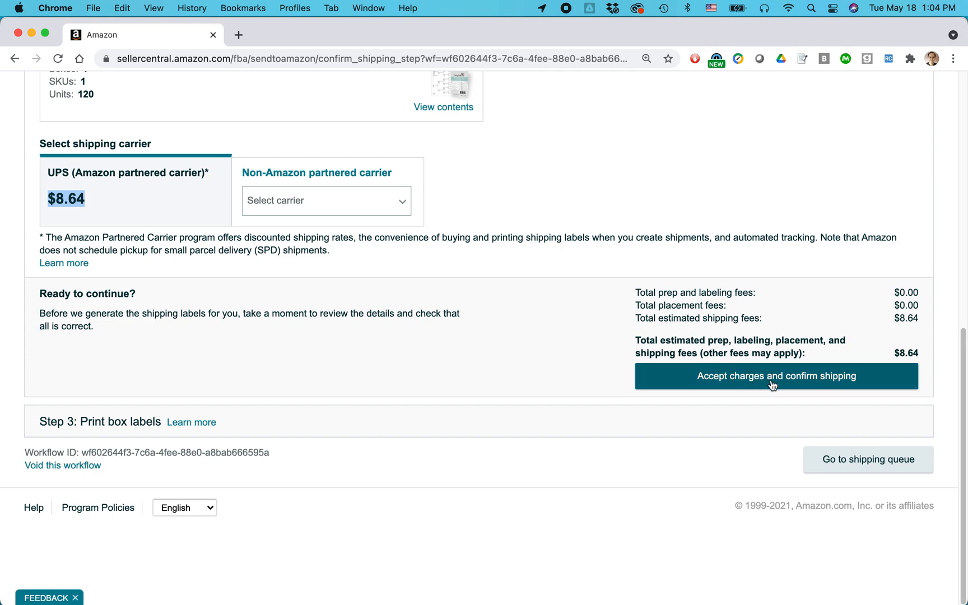
mouse_move(891, 324)
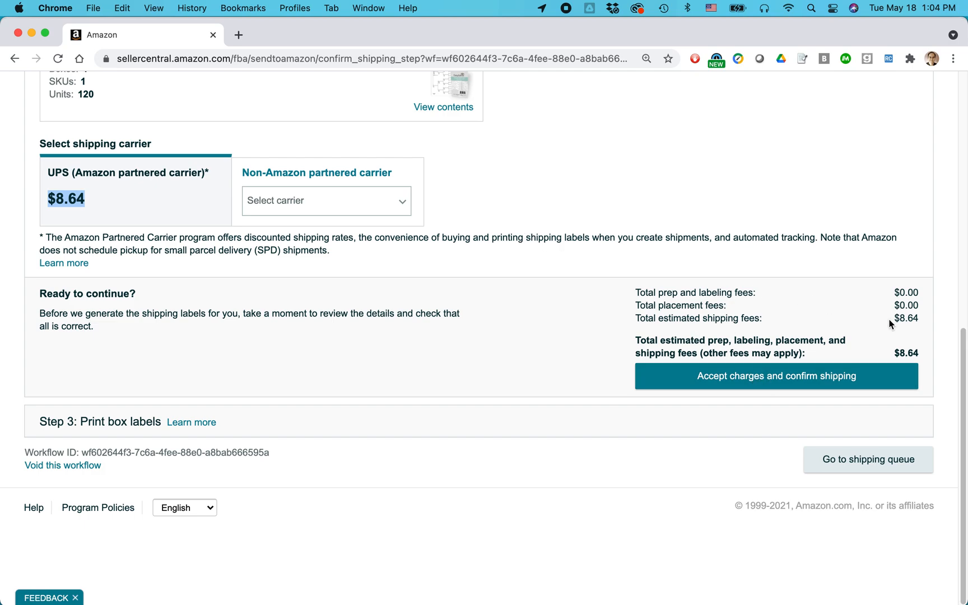
mouse_move(796, 380)
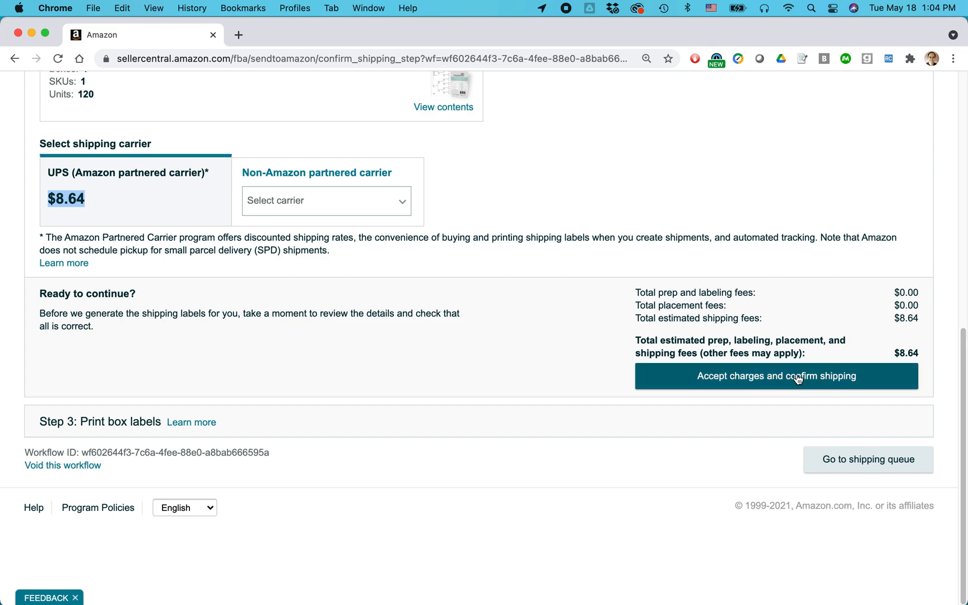
left_click(777, 376)
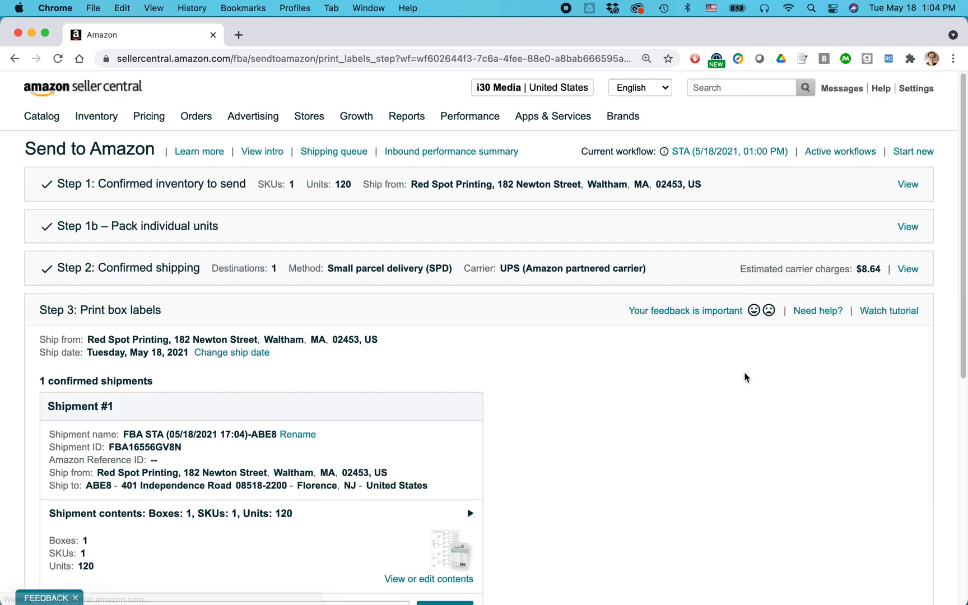
Step: Scroll the Print box labels step down to Shipment #1
scroll("down", 3)
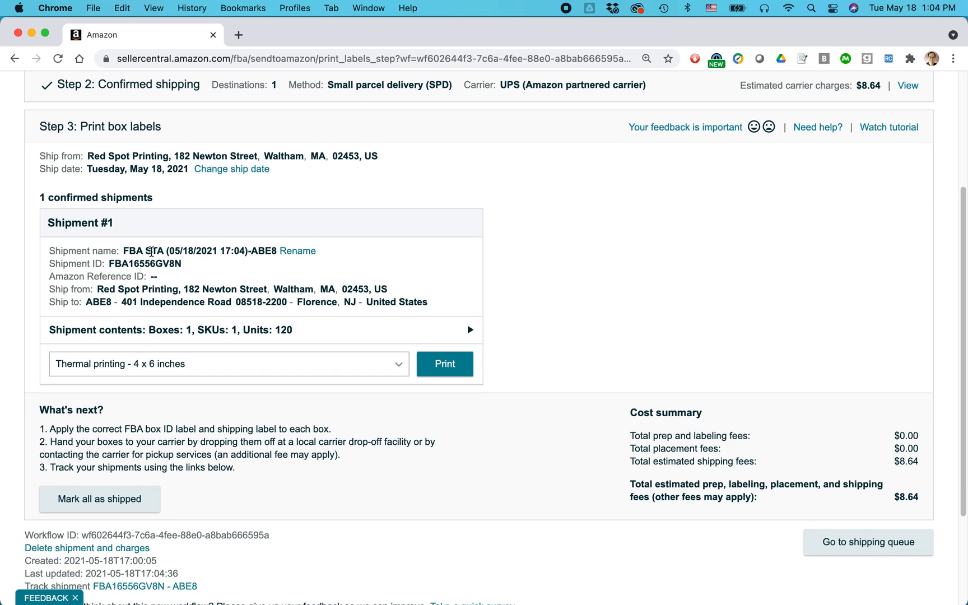
mouse_move(142, 287)
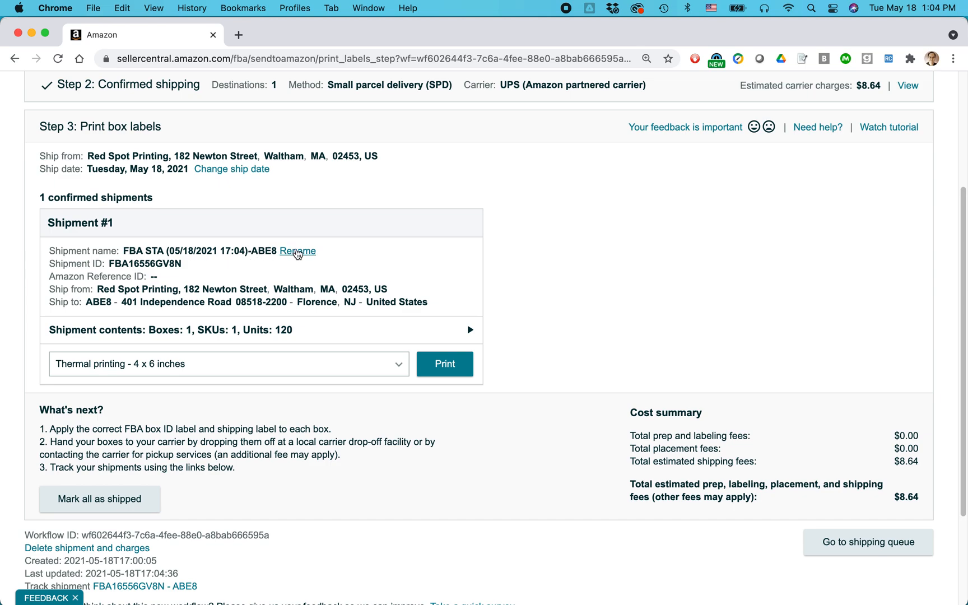
Step: Rename the shipment to '120 light green bar 1 box 051821' and save it
left_click(297, 251)
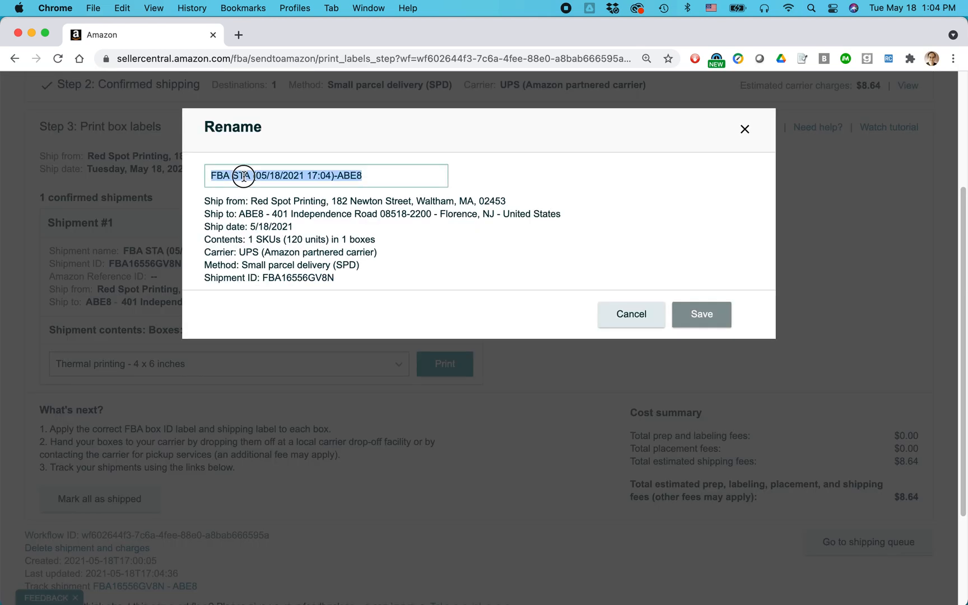
type("1")
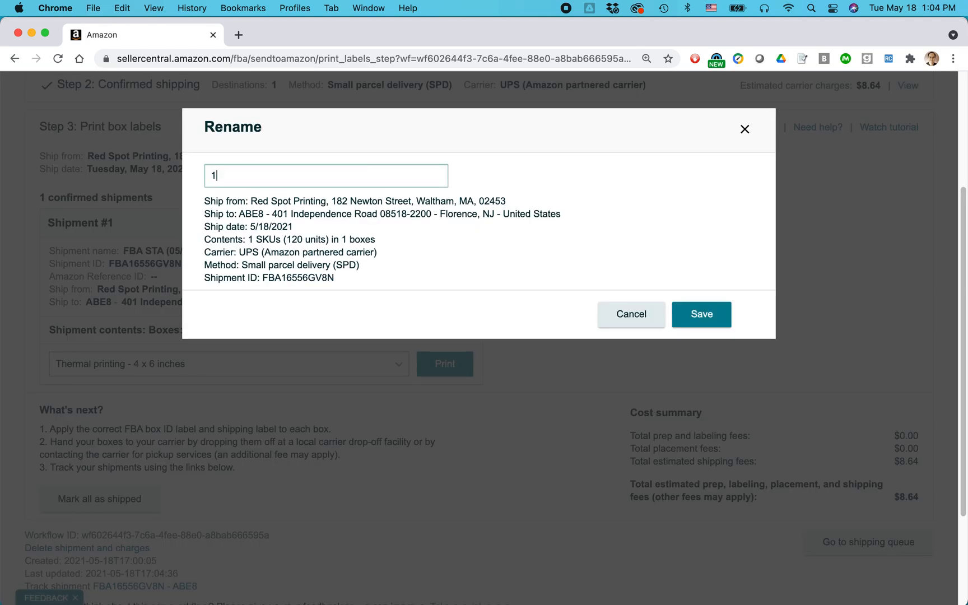
type("120 green")
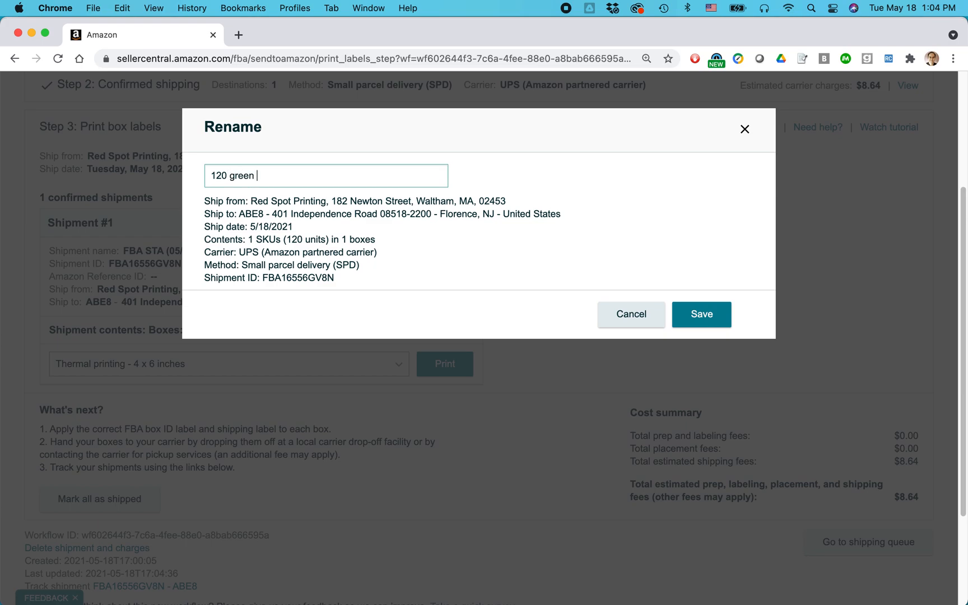
type("bar")
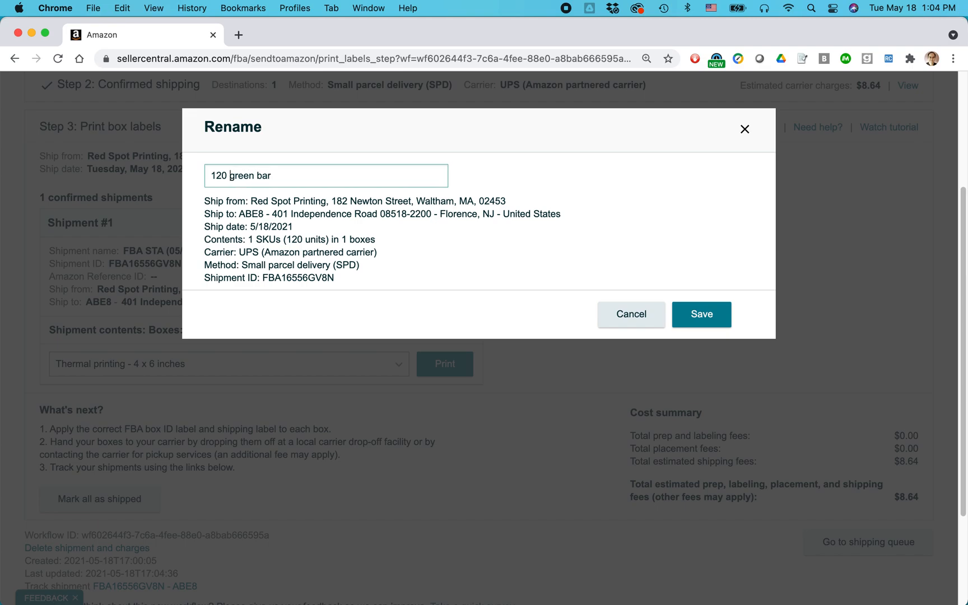
type("light")
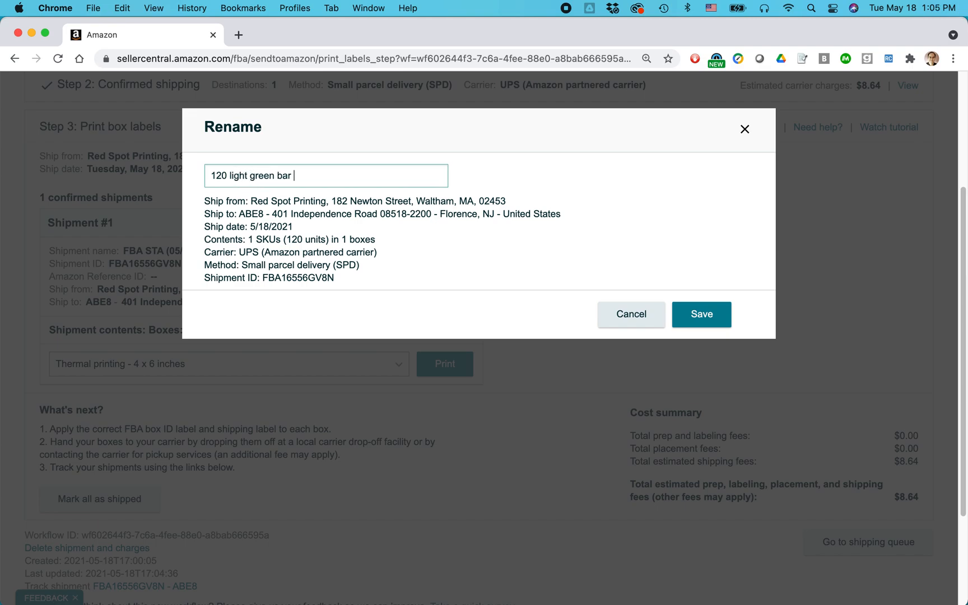
type("051821")
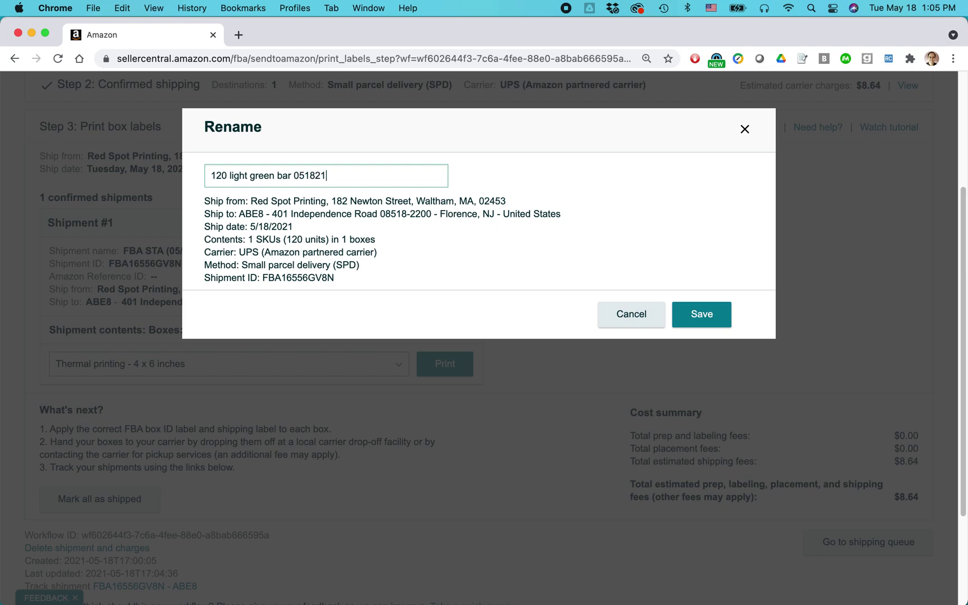
type("1 b")
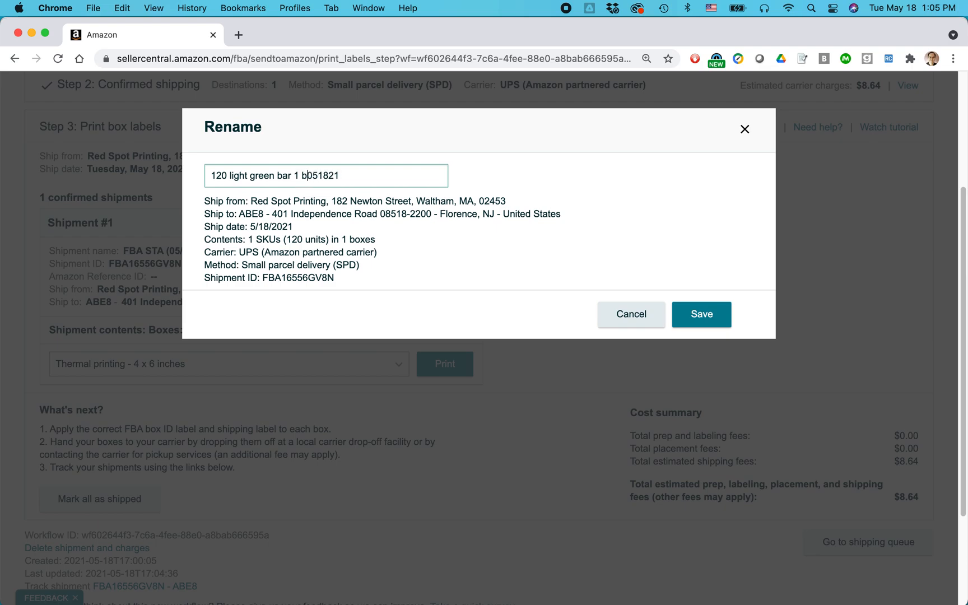
type("ox")
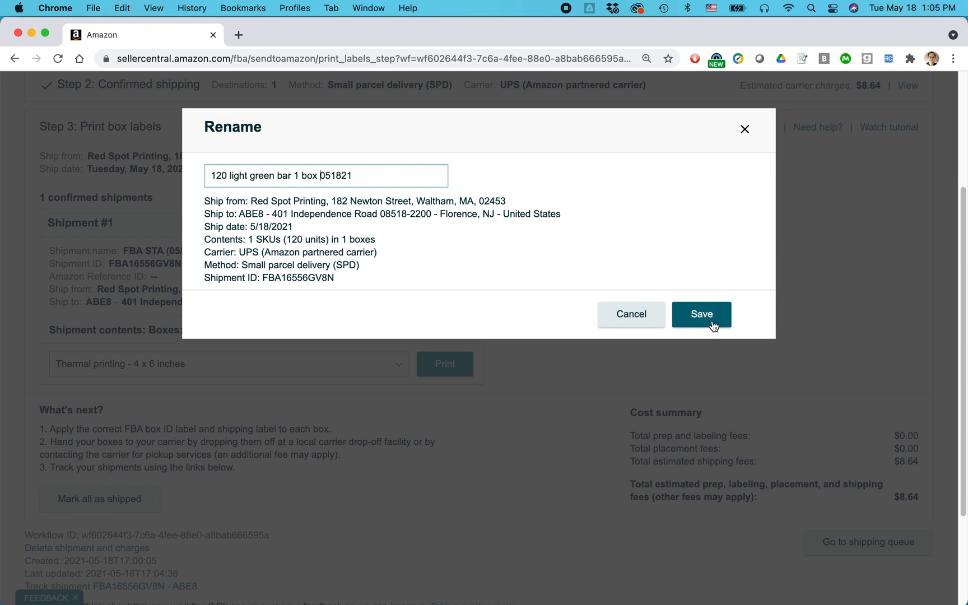
left_click(702, 313)
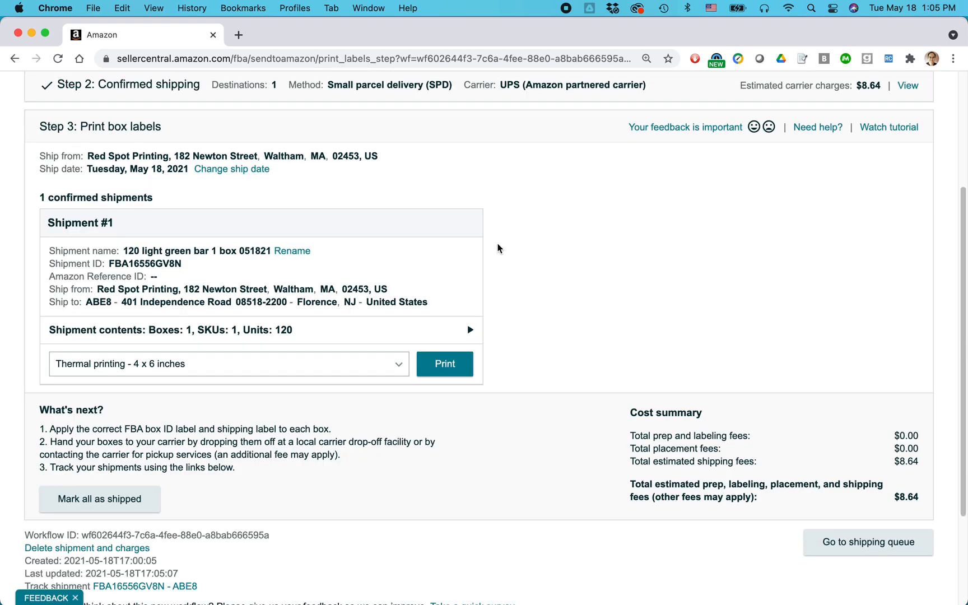
Step: Set the box label format to 8.5" X 5.5" (US Letter) and generate the label PDF
left_click(398, 365)
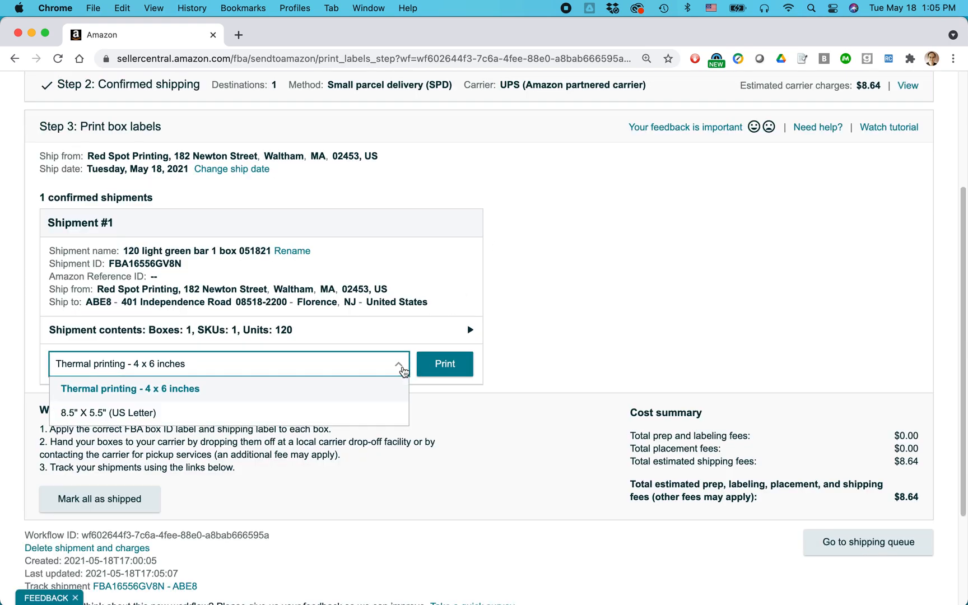
mouse_move(360, 412)
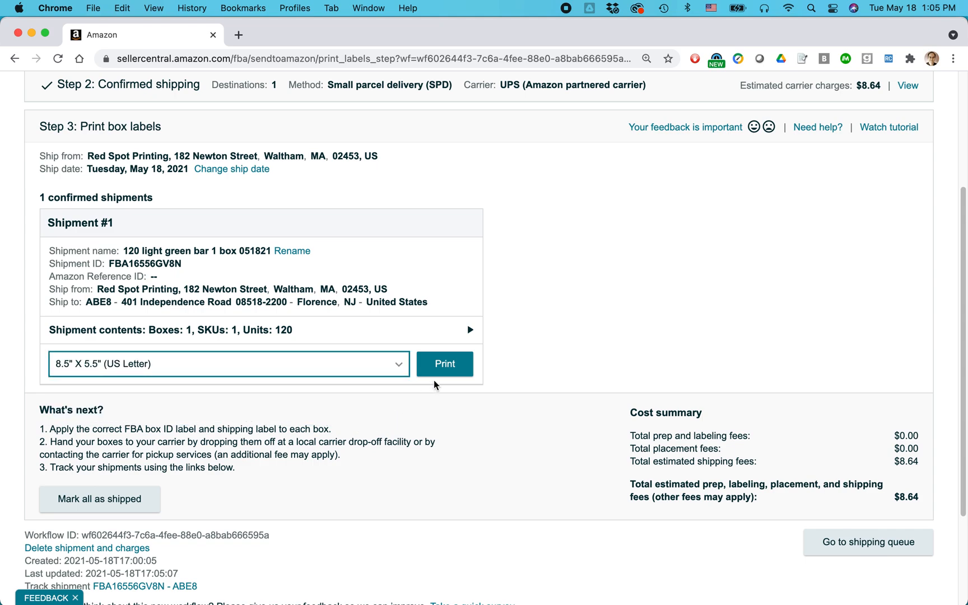
mouse_move(445, 364)
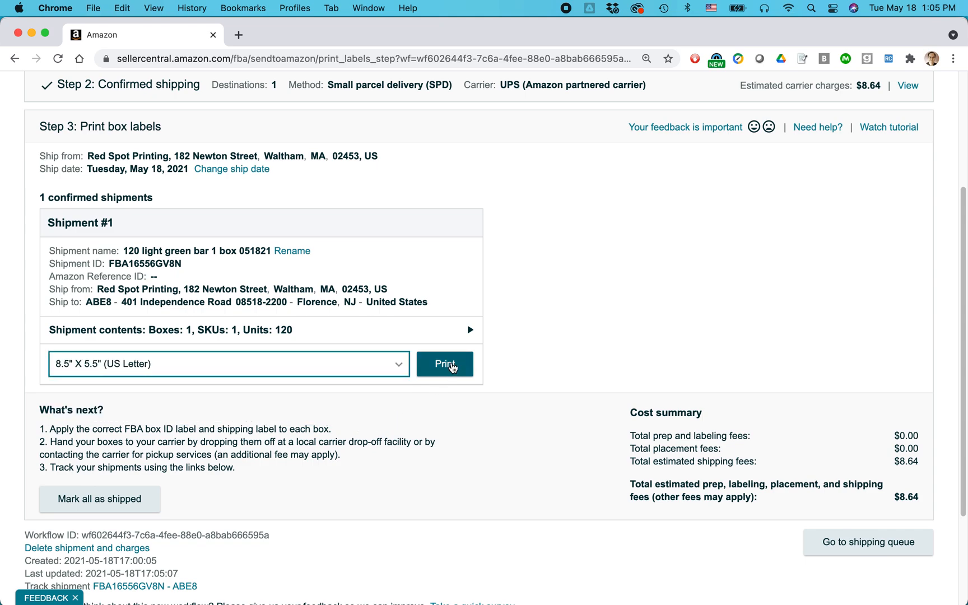
left_click(443, 364)
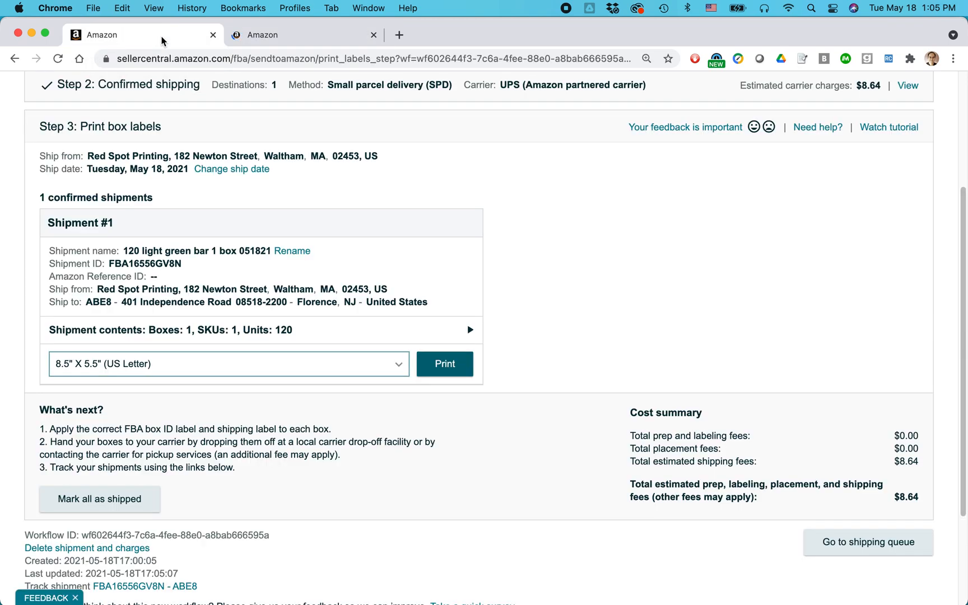
left_click(443, 364)
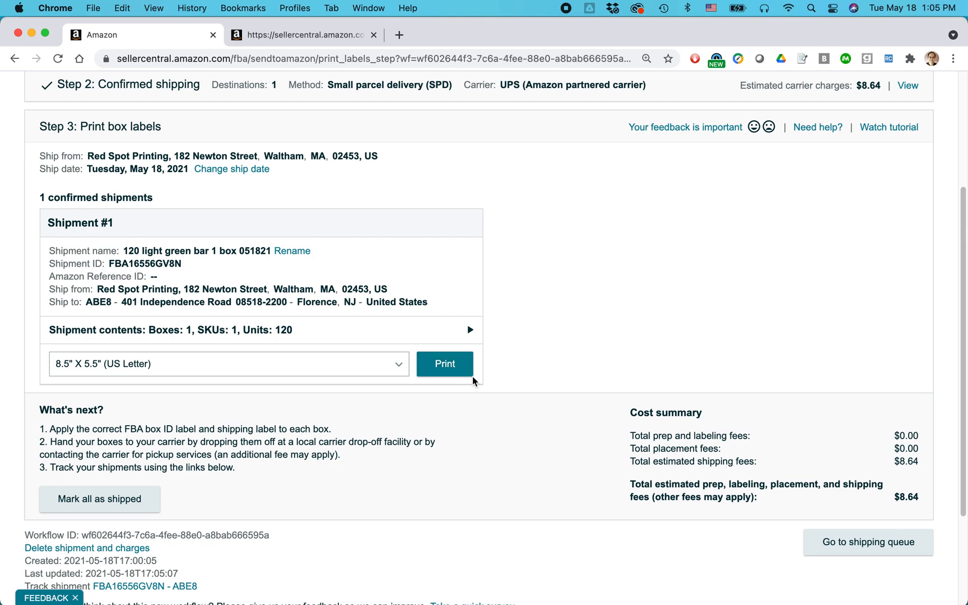
left_click(443, 364)
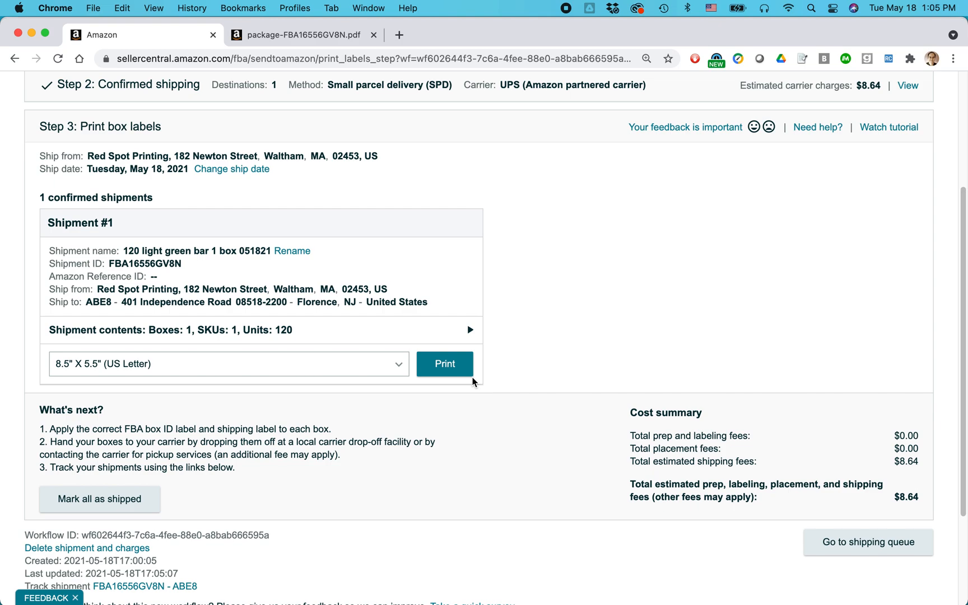
mouse_move(551, 337)
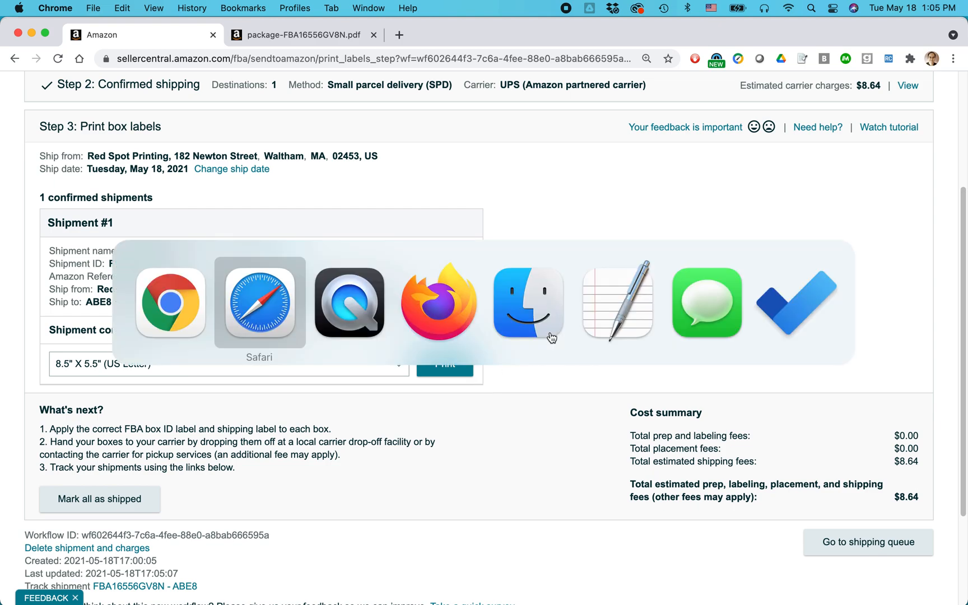
Step: Switch to Safari showing the Lean Media video page
left_click(259, 301)
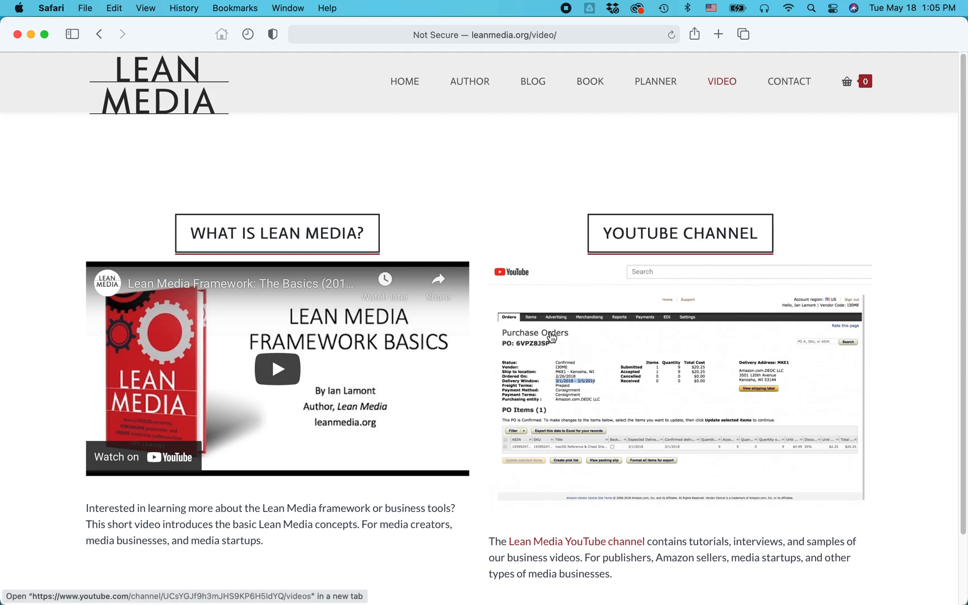
mouse_move(542, 203)
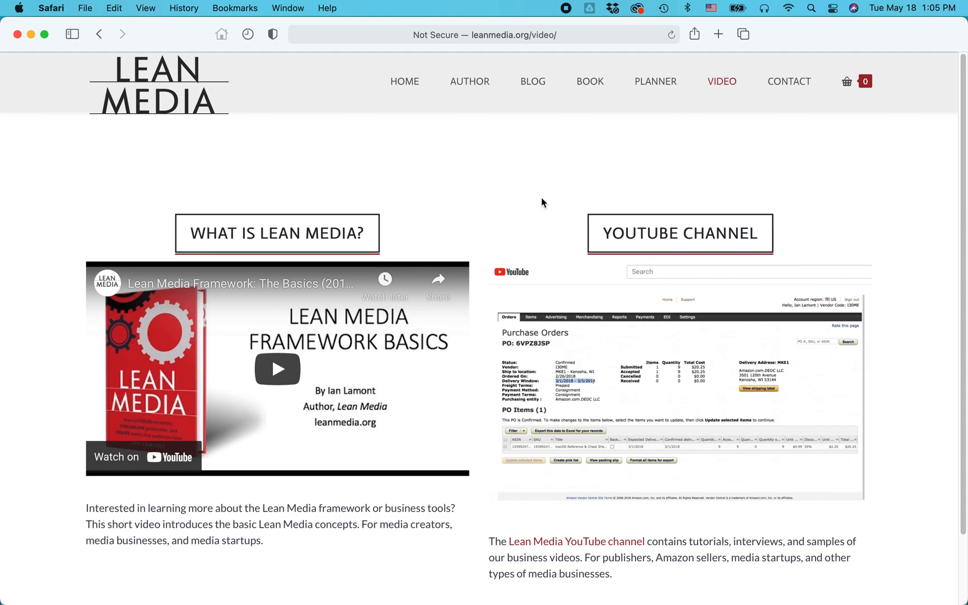
mouse_move(567, 227)
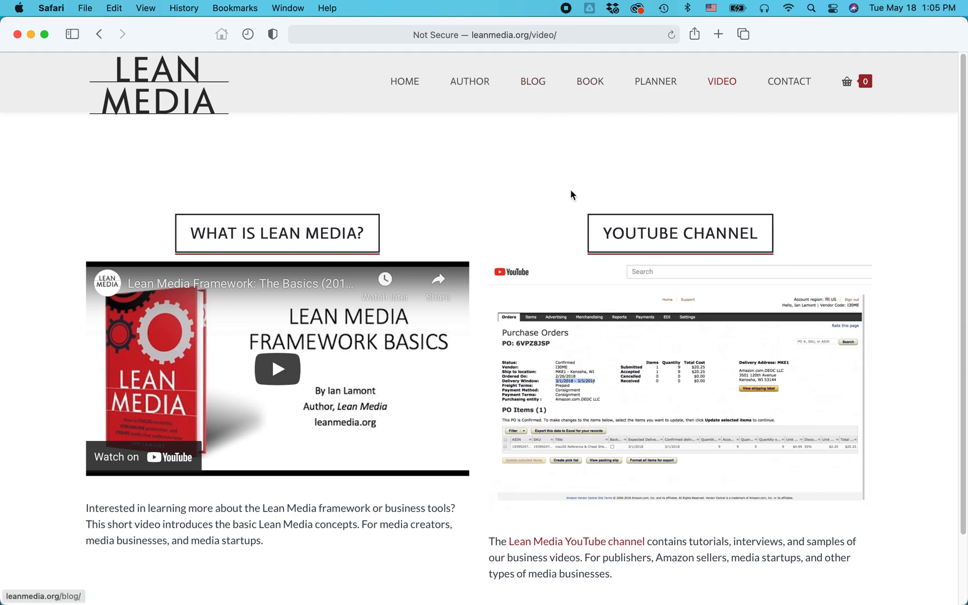
mouse_move(928, 586)
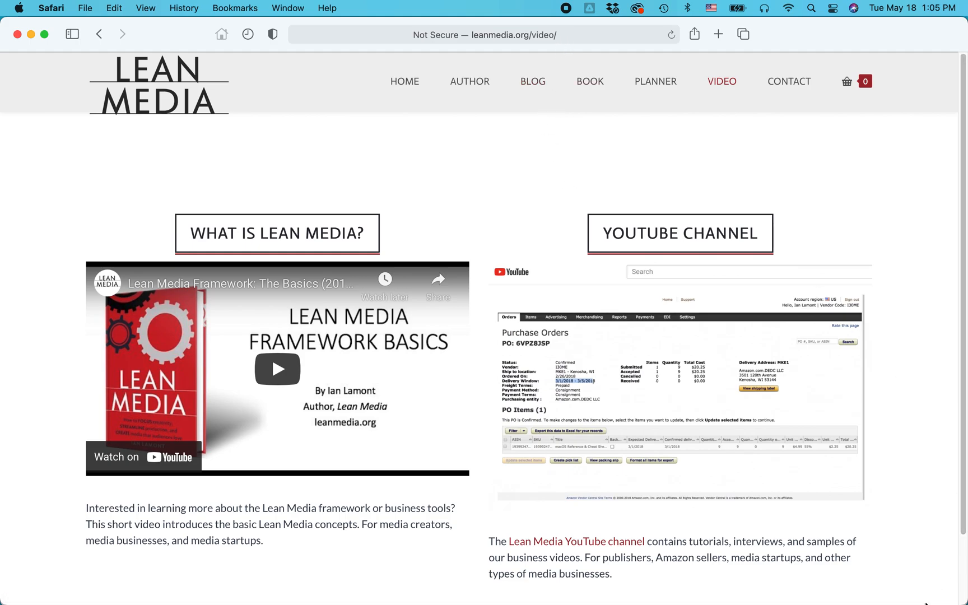